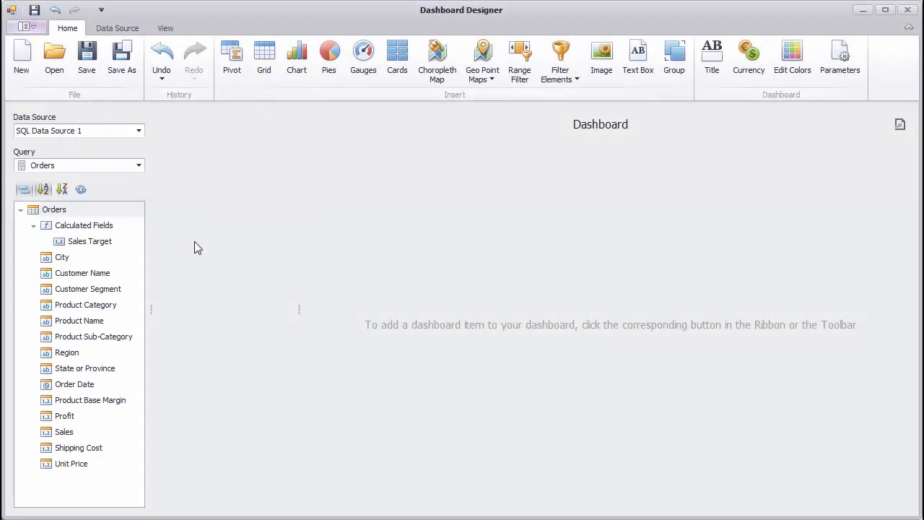
mouse_move(211, 201)
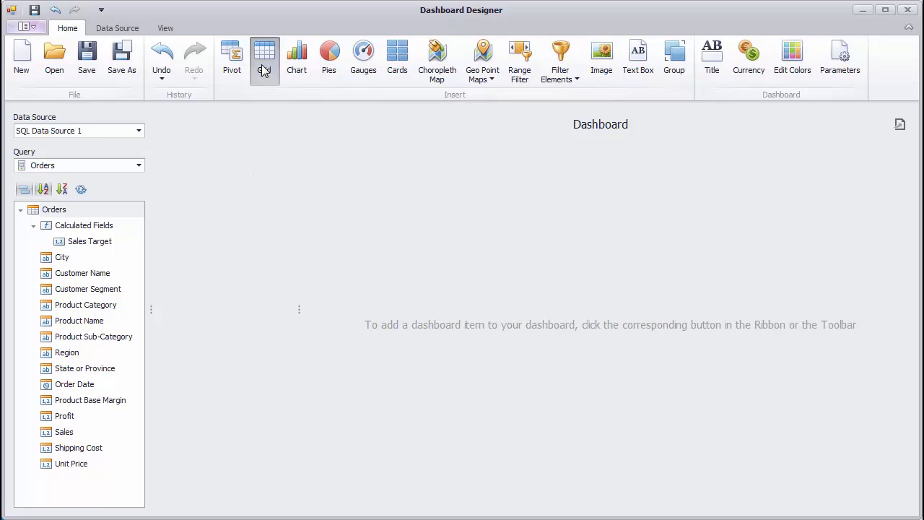
- Add a Grid item with Product Sub-Category from the Orders query as its first column
left_click(264, 58)
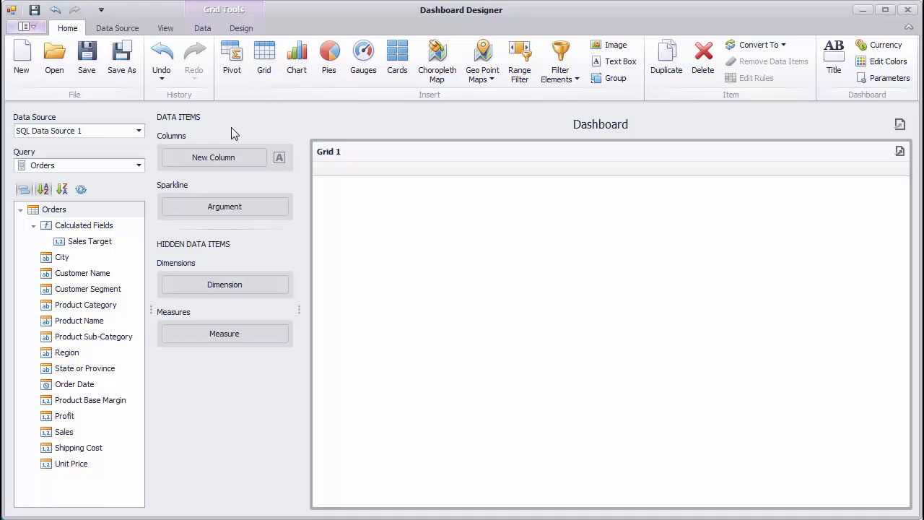
mouse_move(123, 343)
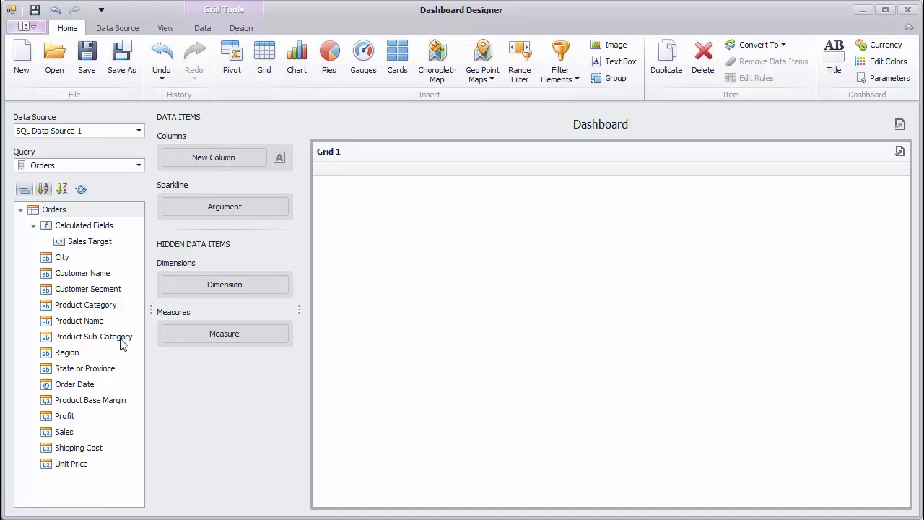
left_click_drag(93, 336, 213, 157)
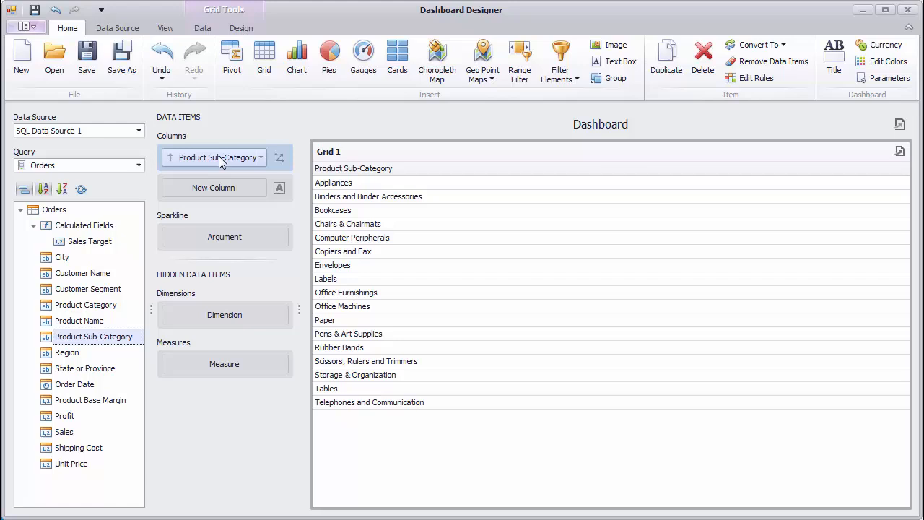
mouse_move(219, 160)
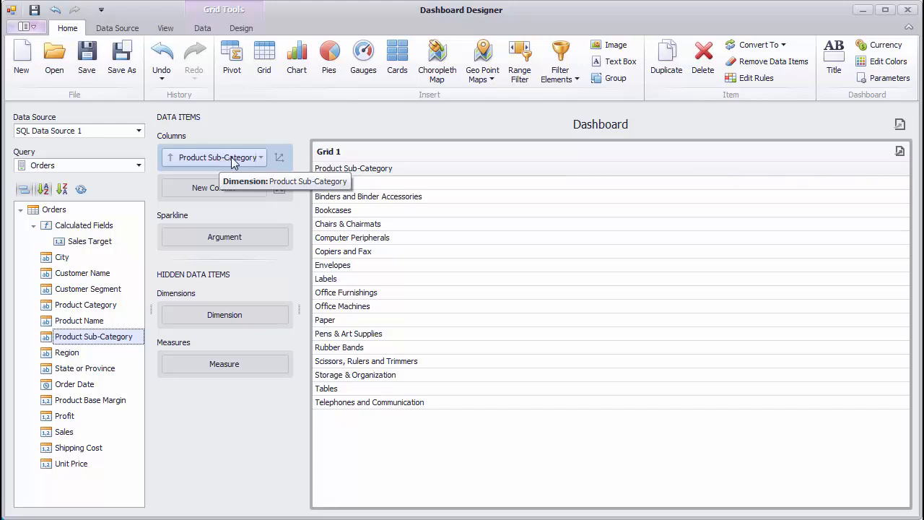
left_click(280, 157)
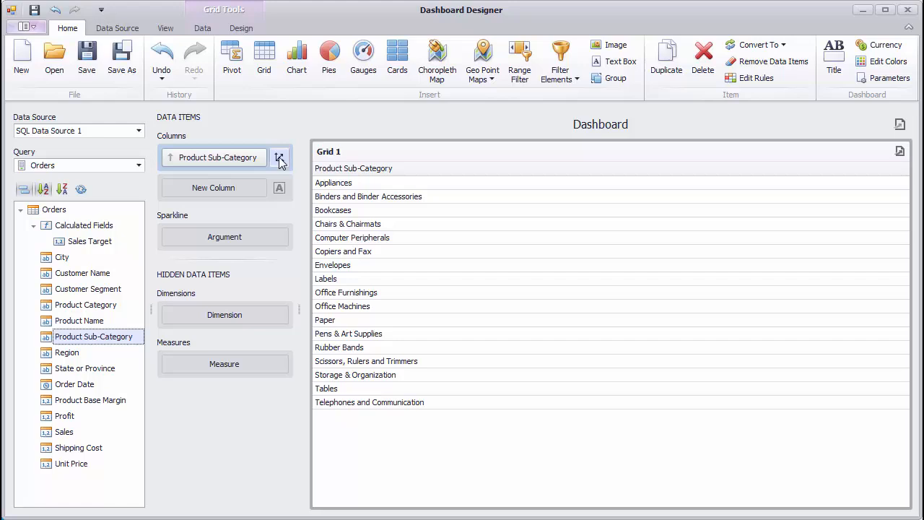
left_click(280, 157)
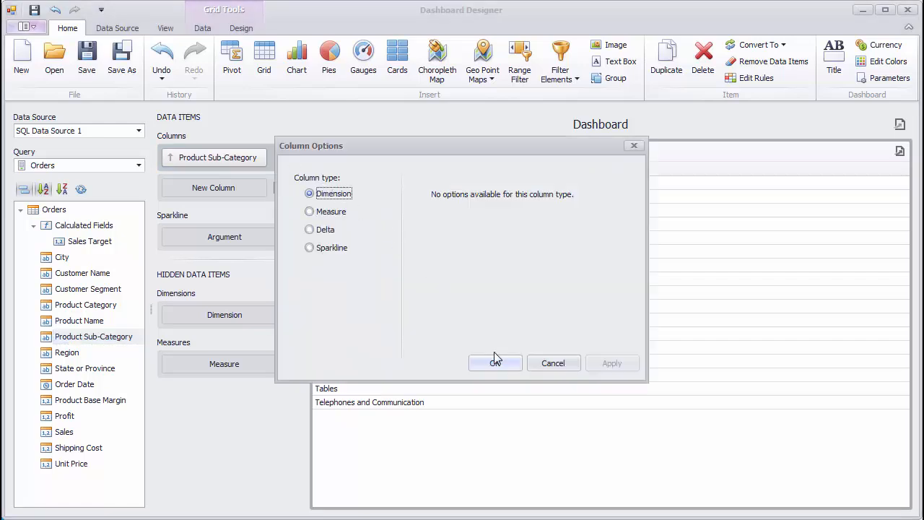
left_click(493, 362)
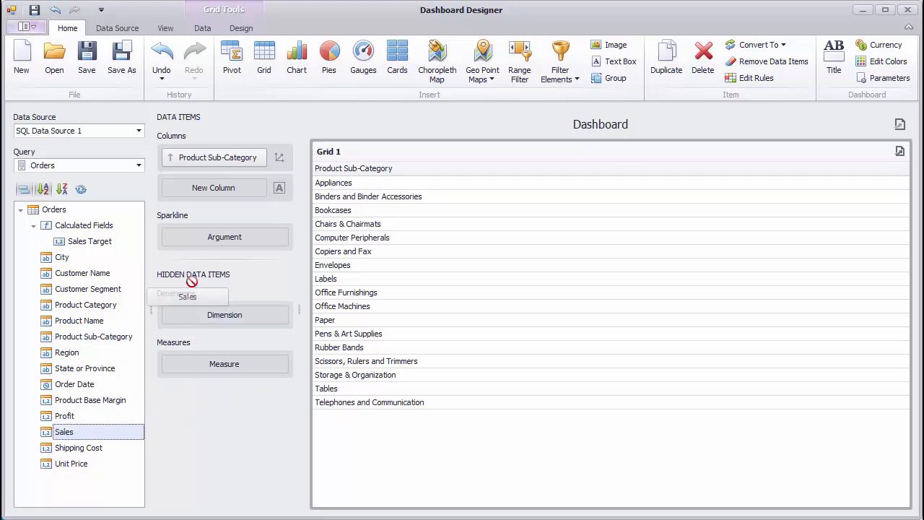
- Add Sales (Sum) as a second column and format its values as currency
left_click_drag(64, 430, 214, 188)
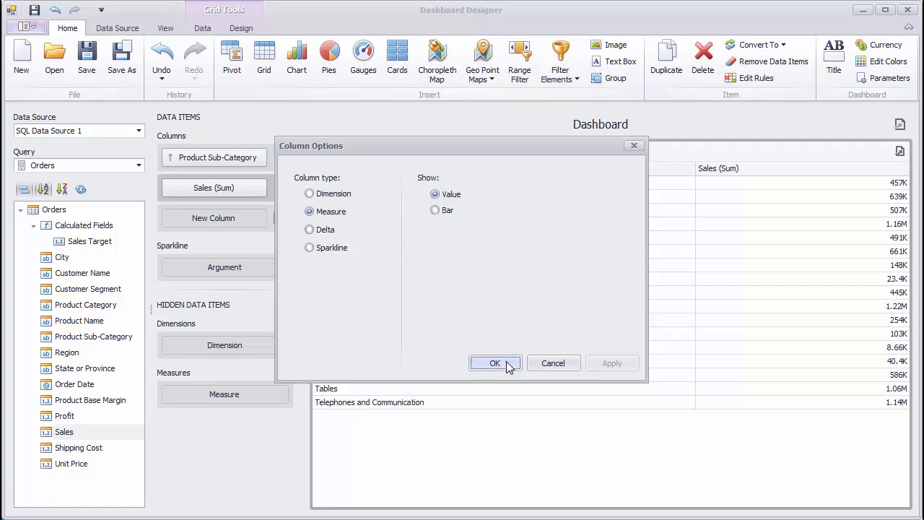
left_click(493, 364)
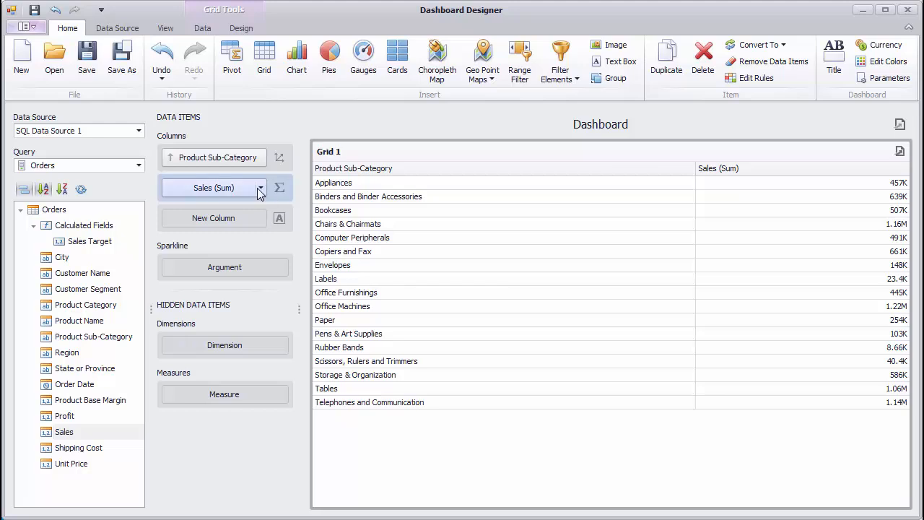
left_click(260, 188)
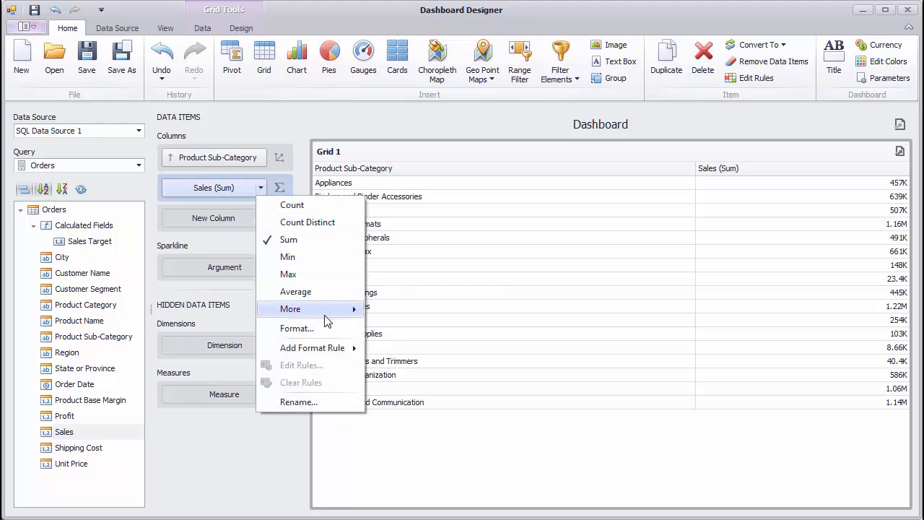
left_click(297, 328)
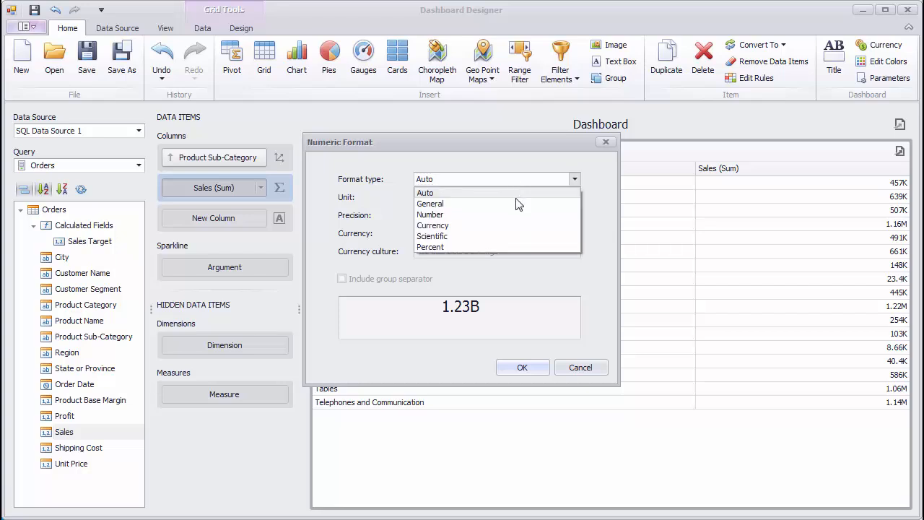
left_click(433, 225)
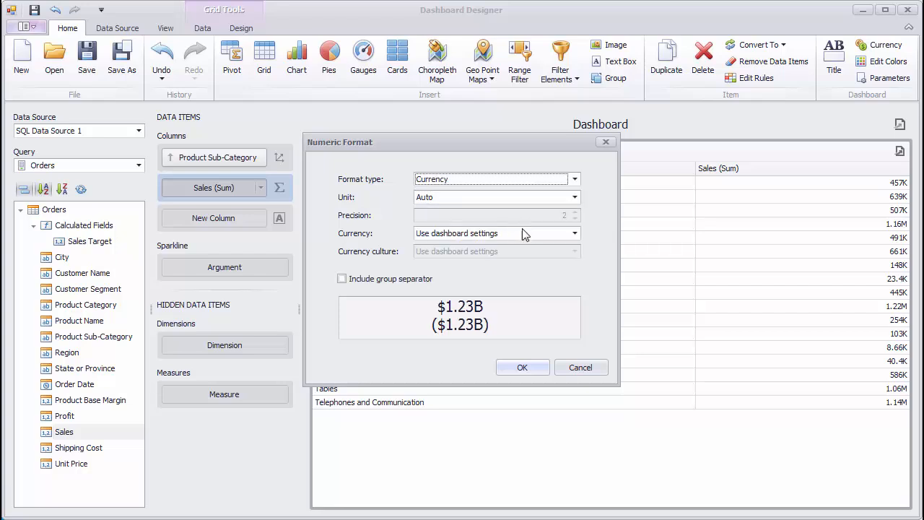
left_click(575, 233)
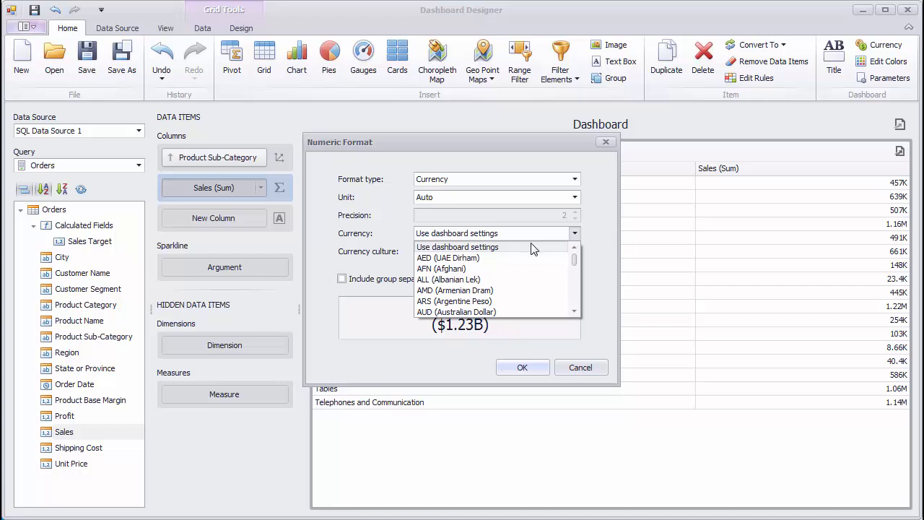
mouse_move(522, 252)
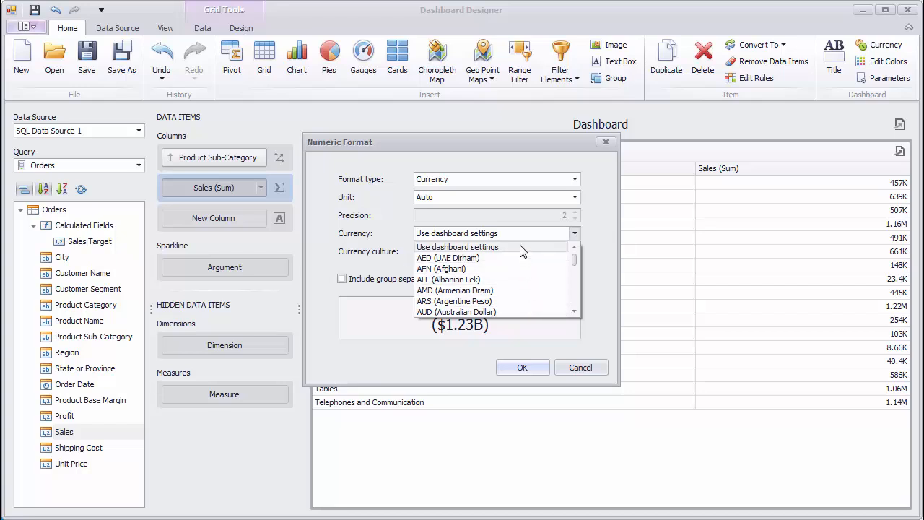
left_click(523, 367)
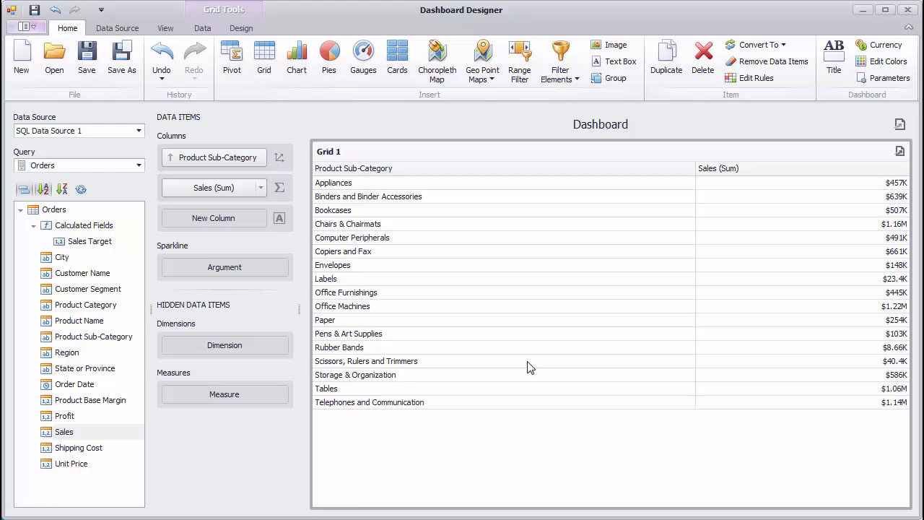
mouse_move(635, 225)
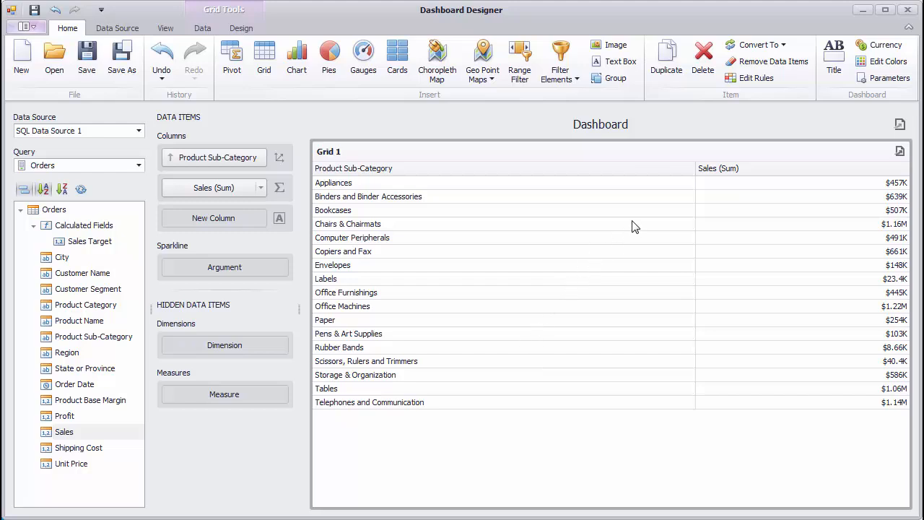
mouse_move(886, 45)
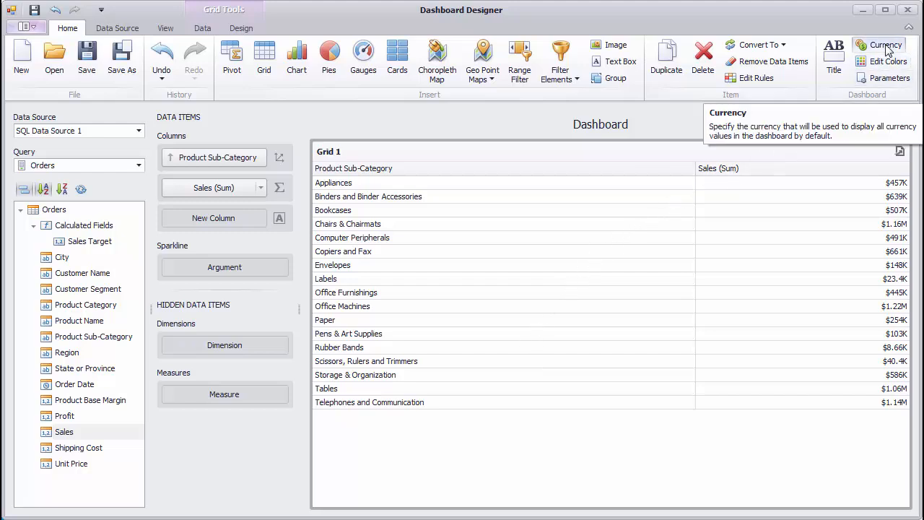
- Confirm US Dollar as the dashboard-wide currency
left_click(886, 45)
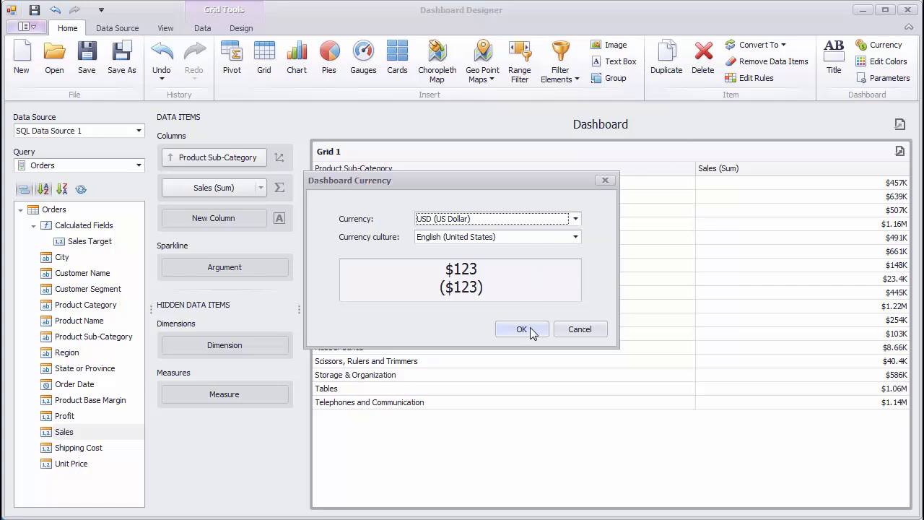
left_click(521, 329)
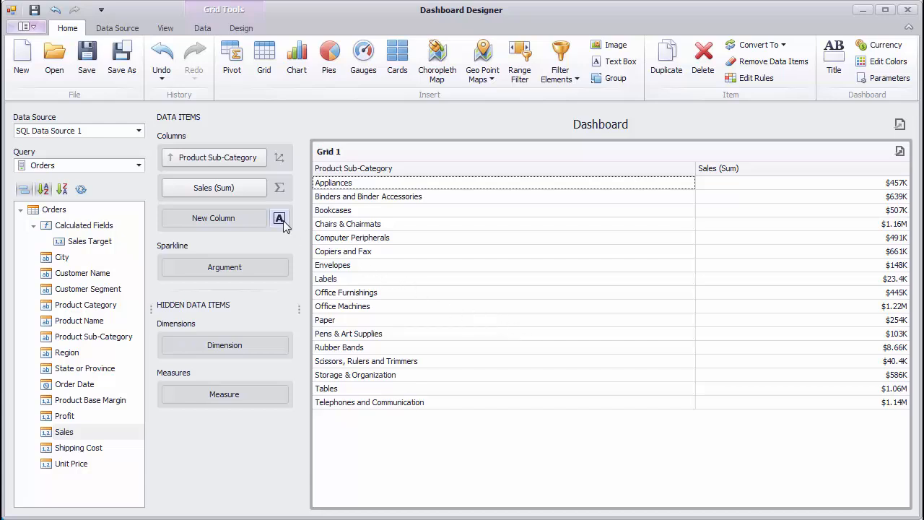
- Add a Sales vs Sales Target delta column shown as percent variation
left_click(280, 220)
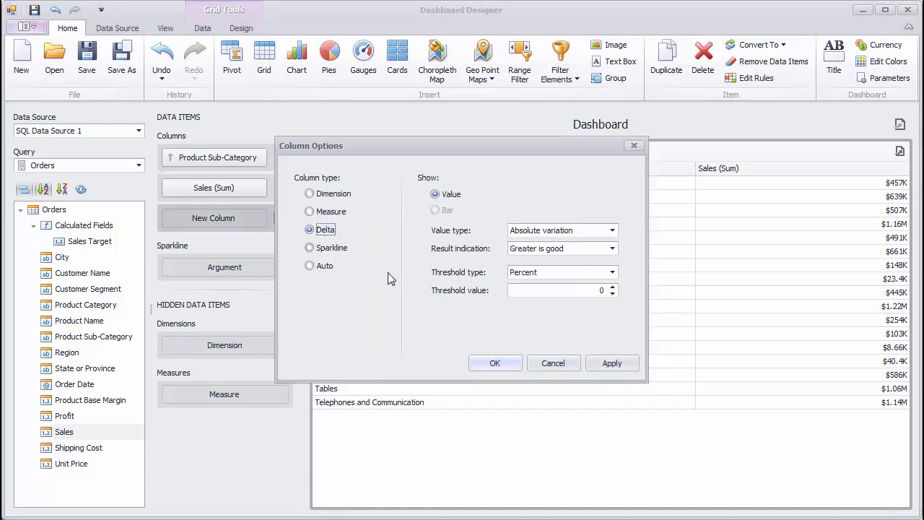
left_click(494, 364)
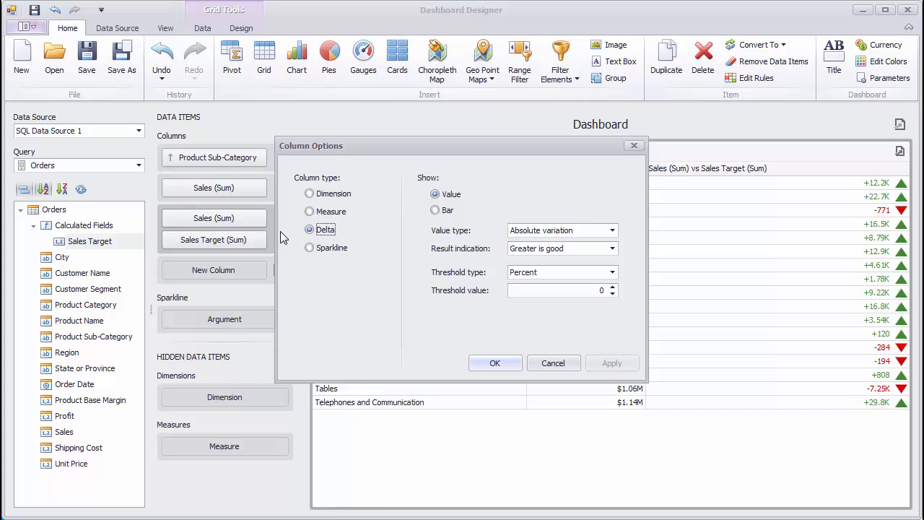
mouse_move(397, 244)
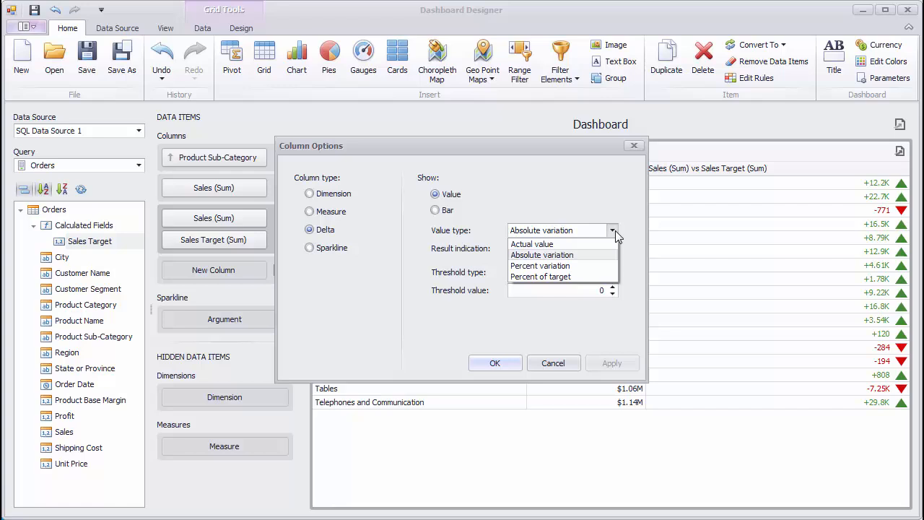
left_click(540, 266)
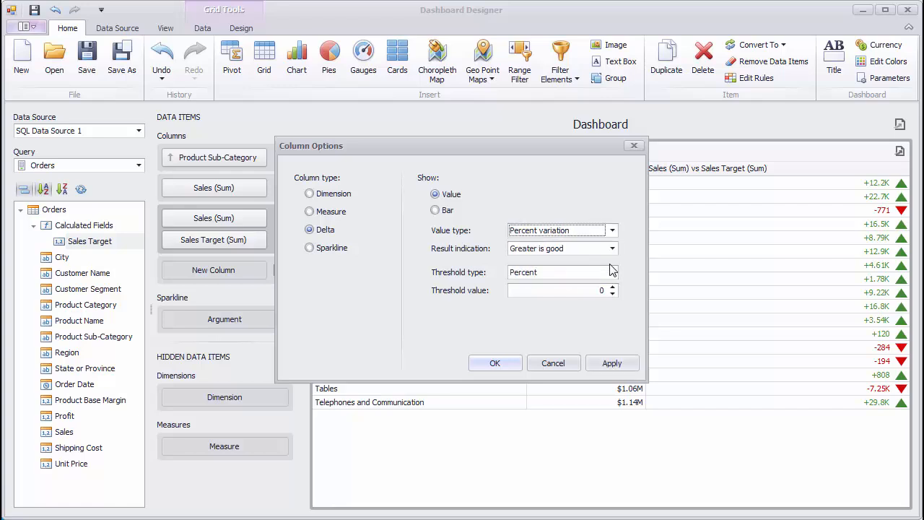
mouse_move(628, 367)
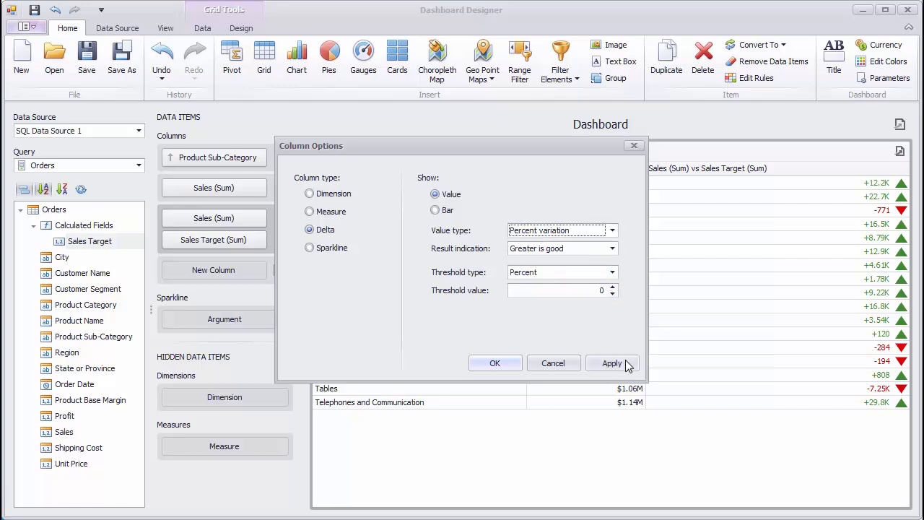
left_click(612, 364)
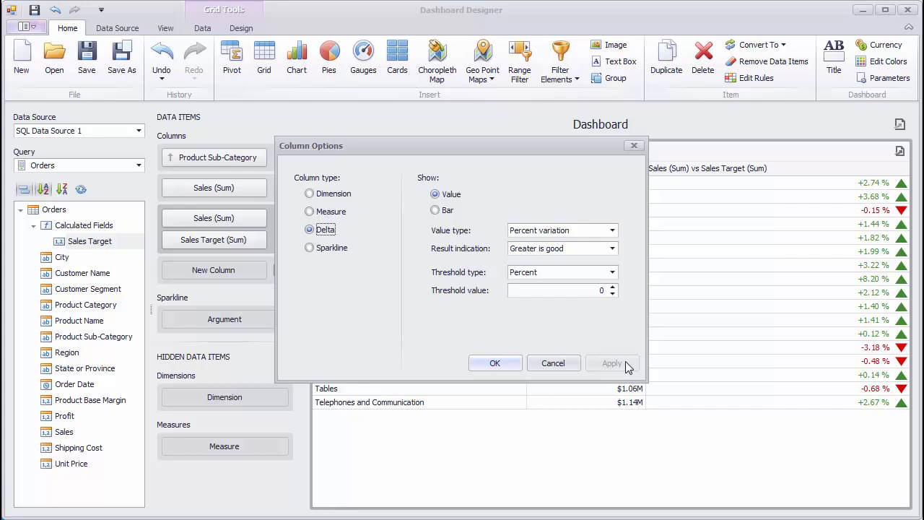
- Set the delta to Greater is good with a Percent threshold of 0.50 and apply it
left_click(612, 248)
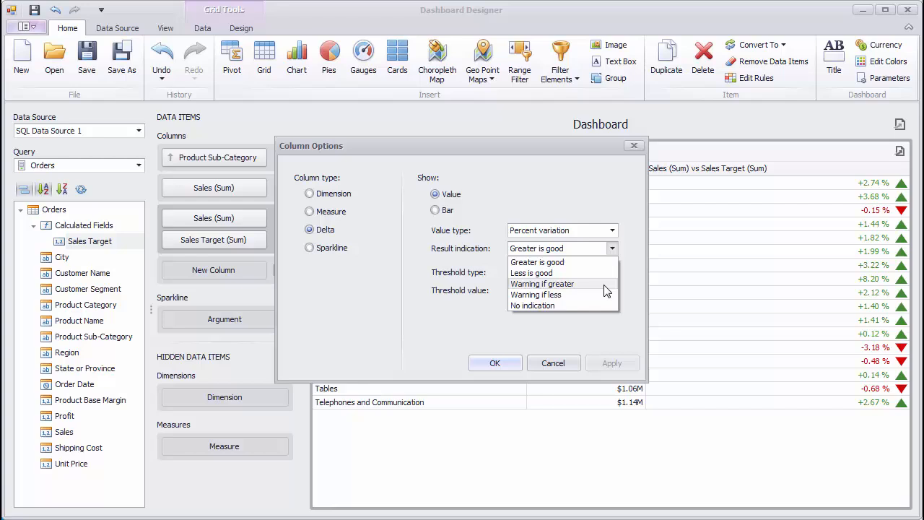
left_click(543, 282)
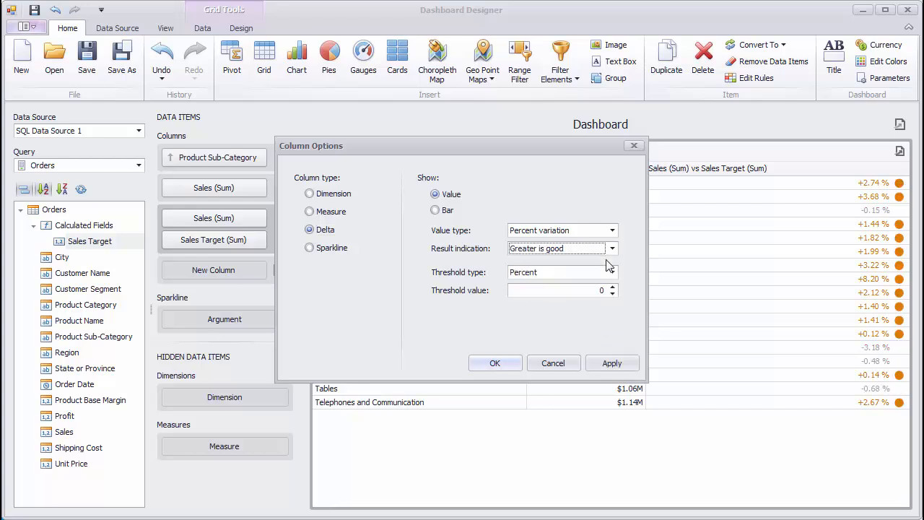
left_click(612, 364)
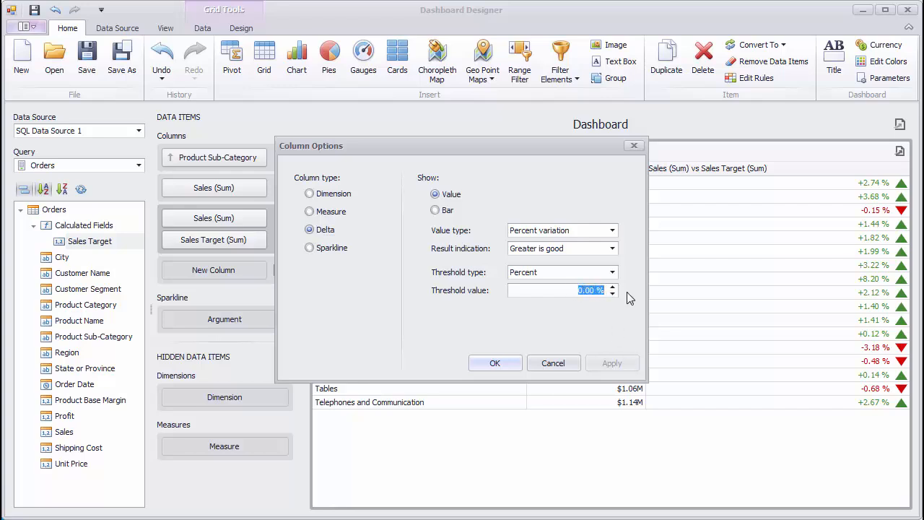
type("0.50")
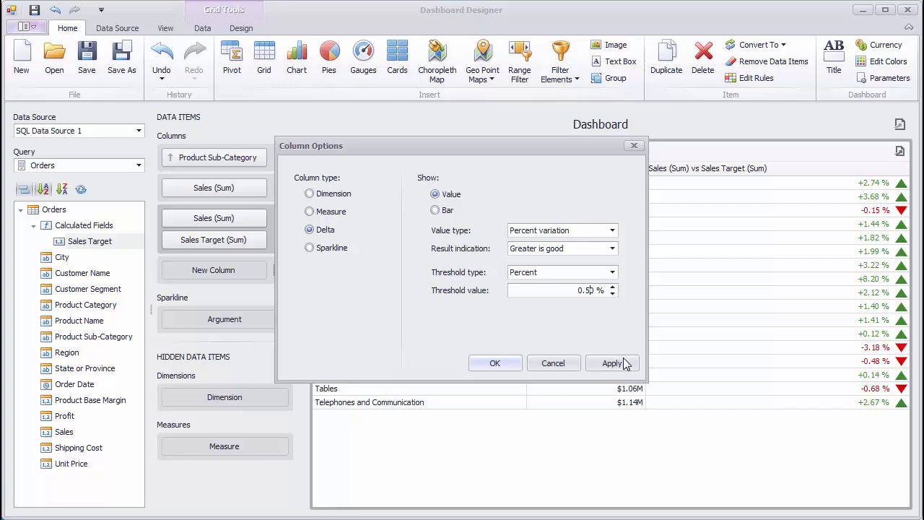
left_click(612, 363)
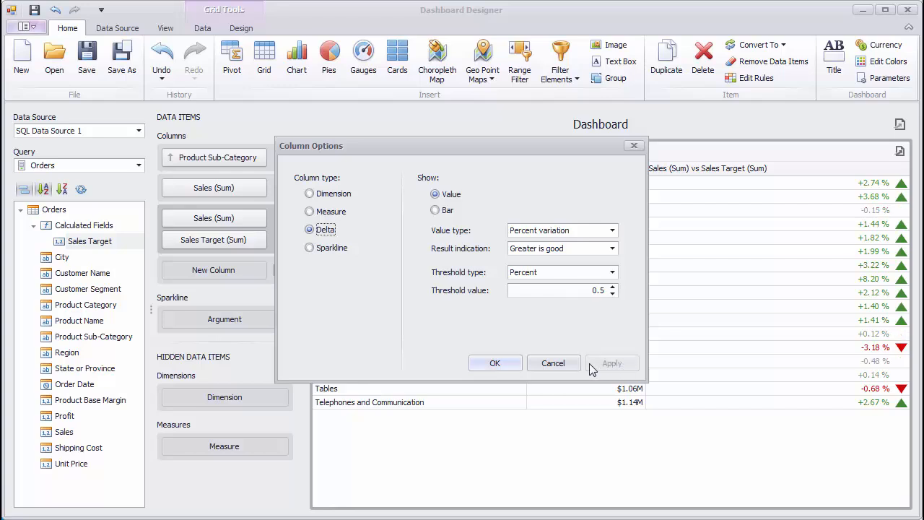
left_click(493, 363)
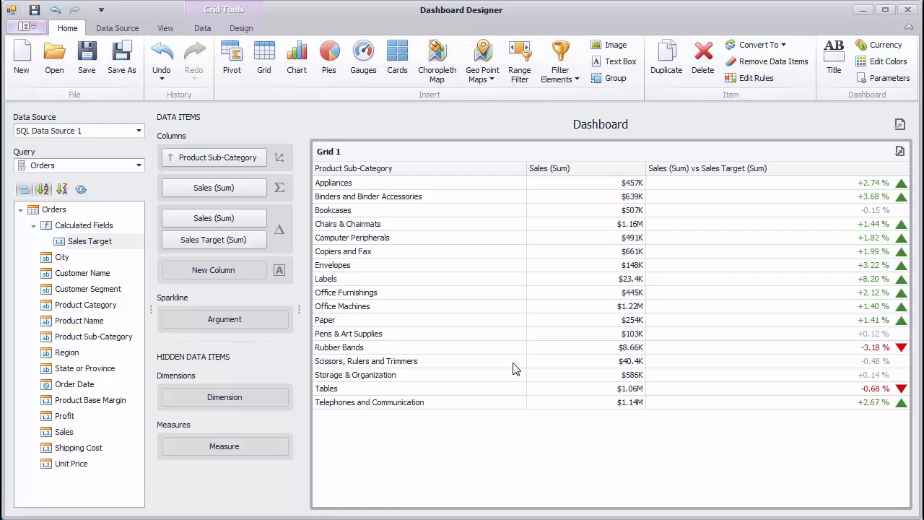
mouse_move(100, 390)
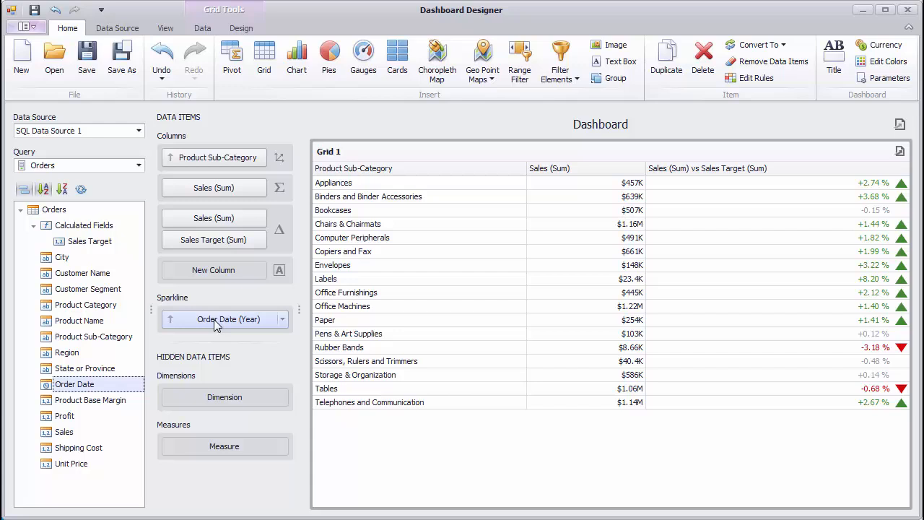
- Group the sparkline Order Date by Quarter-Year and make the new Sales column an Area sparkline
left_click(281, 319)
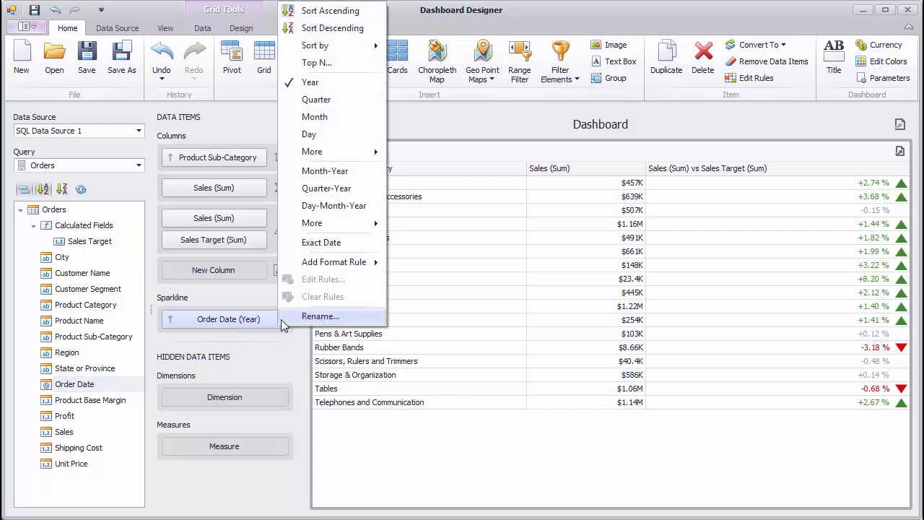
left_click(327, 187)
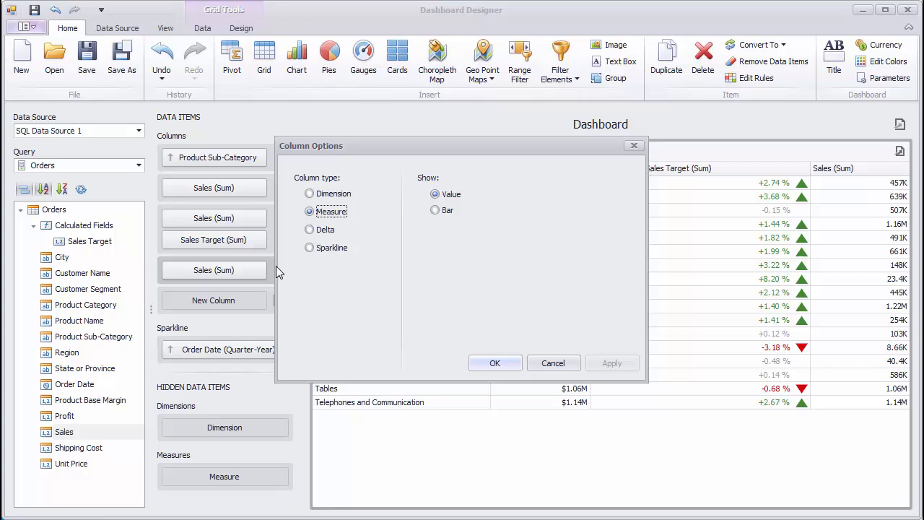
left_click(309, 248)
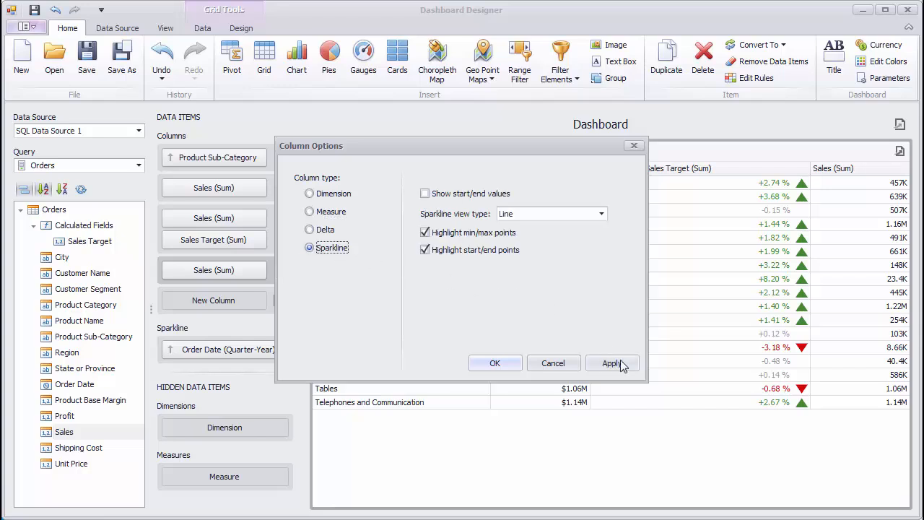
left_click(610, 362)
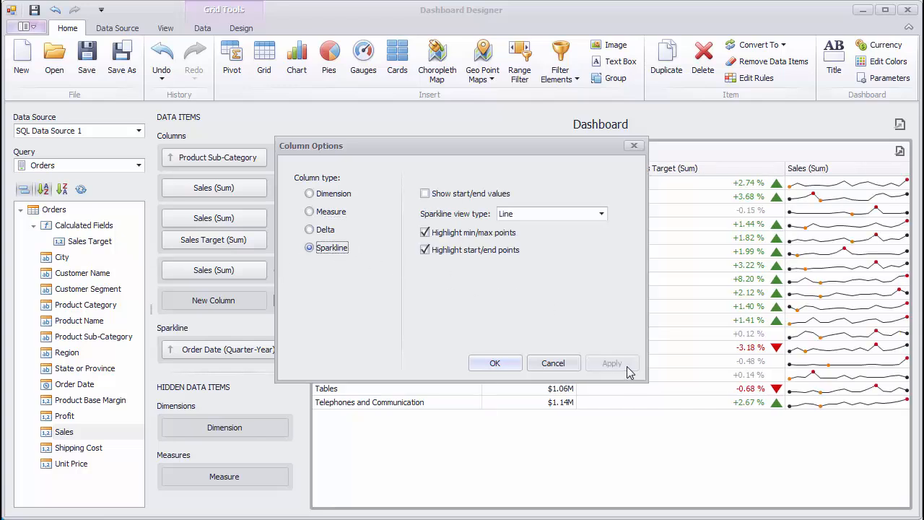
left_click(549, 214)
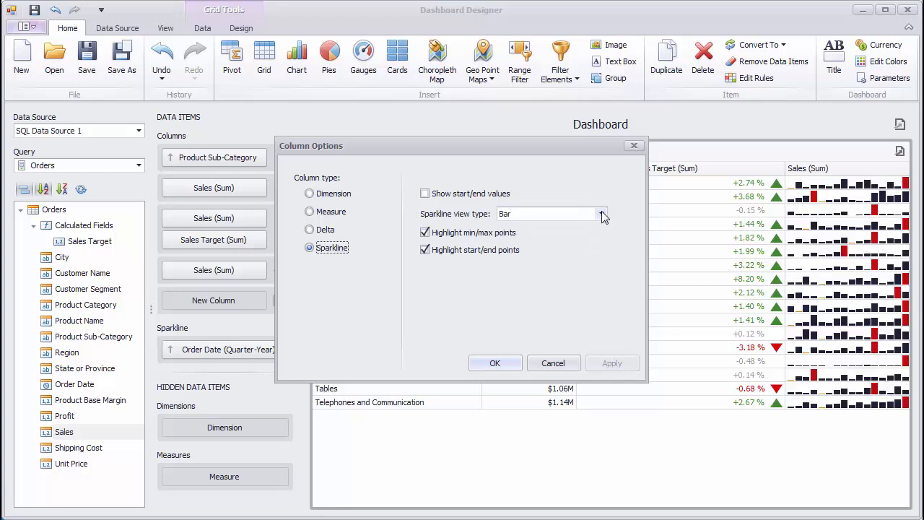
left_click(612, 362)
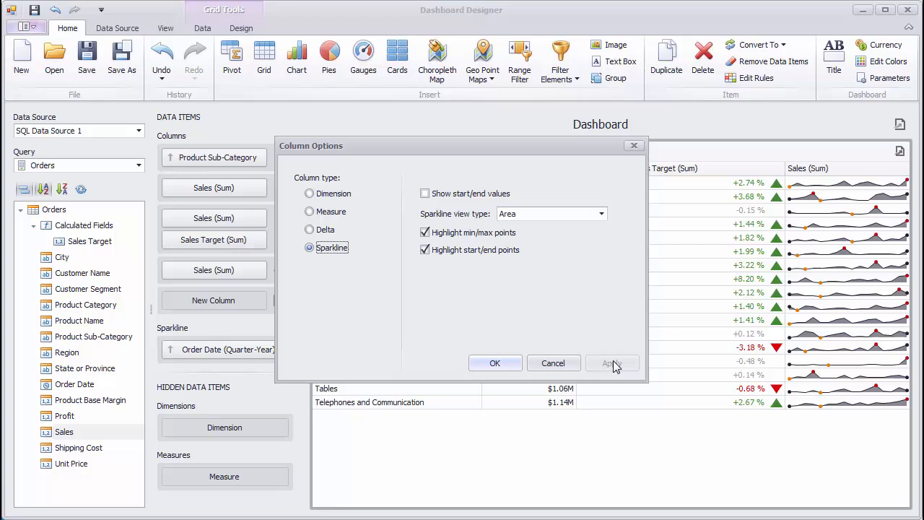
left_click(494, 364)
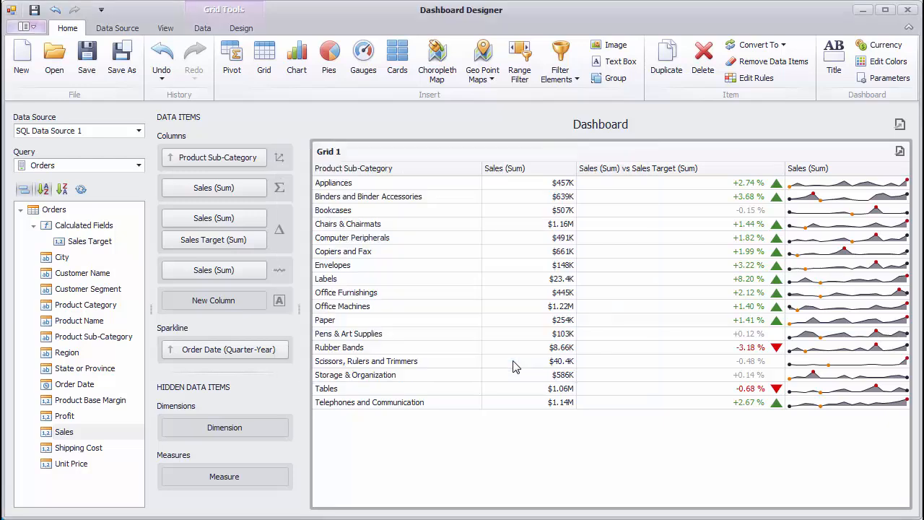
- Via Edit Names, title the grid Sales by Sub-Category and caption columns Sales and Sales vs Target
right_click(514, 367)
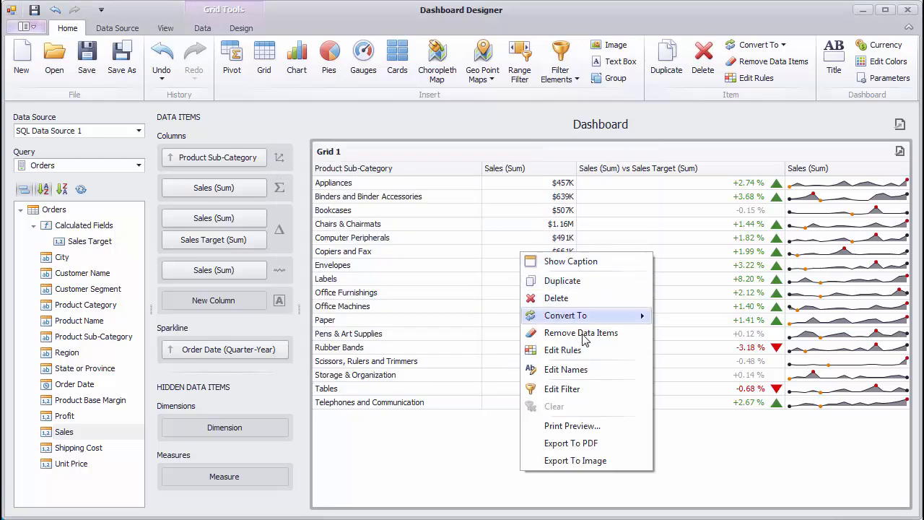
left_click(566, 369)
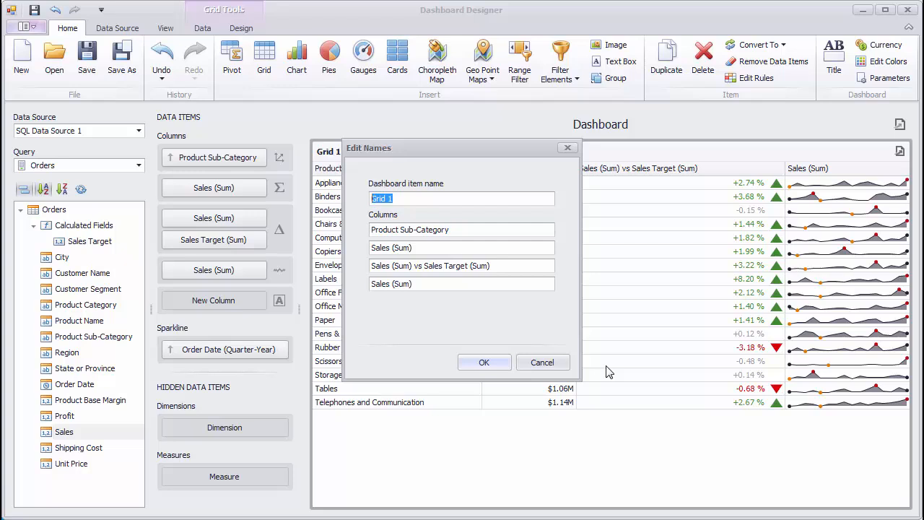
type("Sales by Sub-Catego")
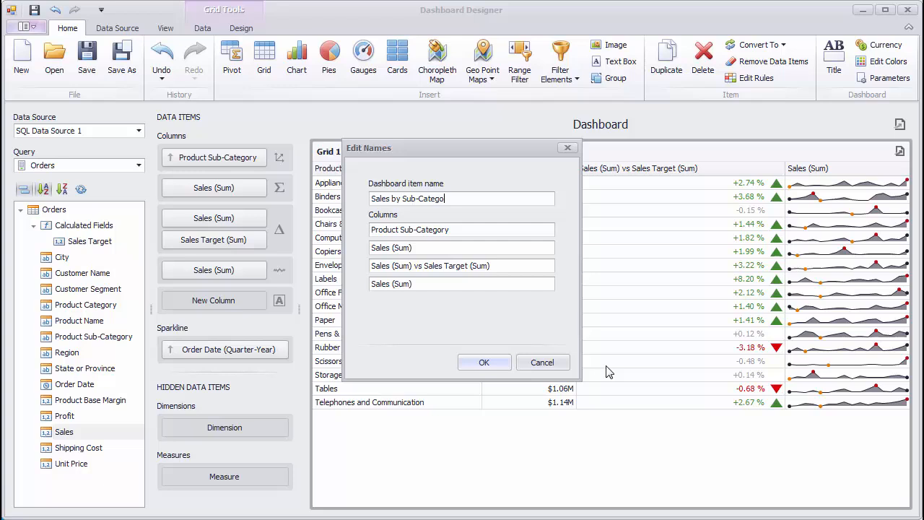
left_click(409, 229)
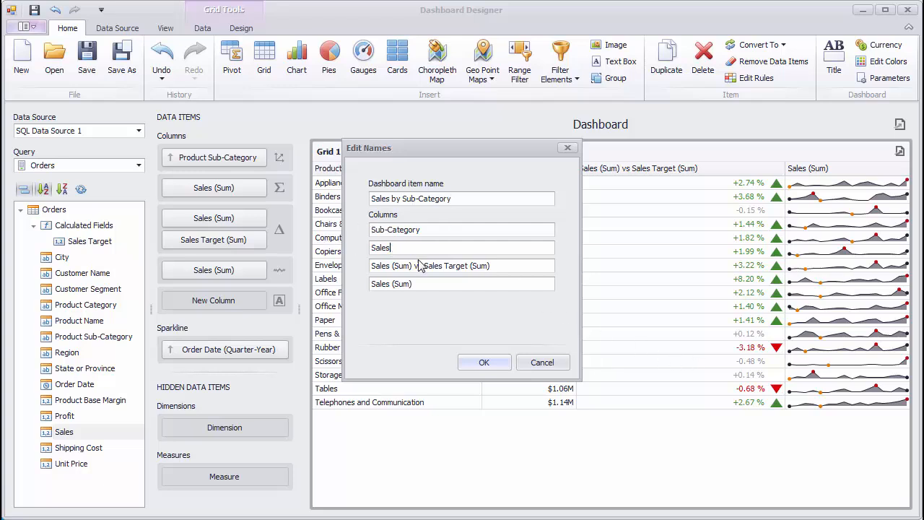
type("Sales vs Target")
left_click(460, 284)
type("Trend")
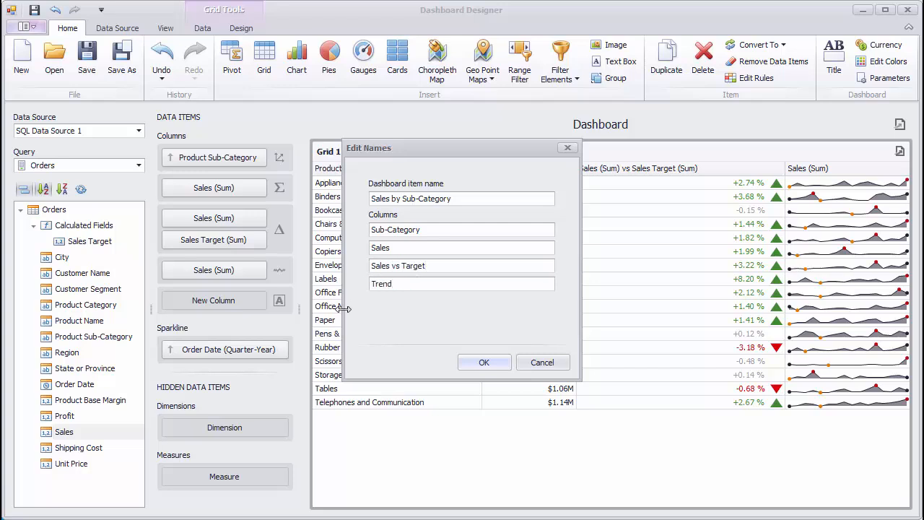
left_click(484, 360)
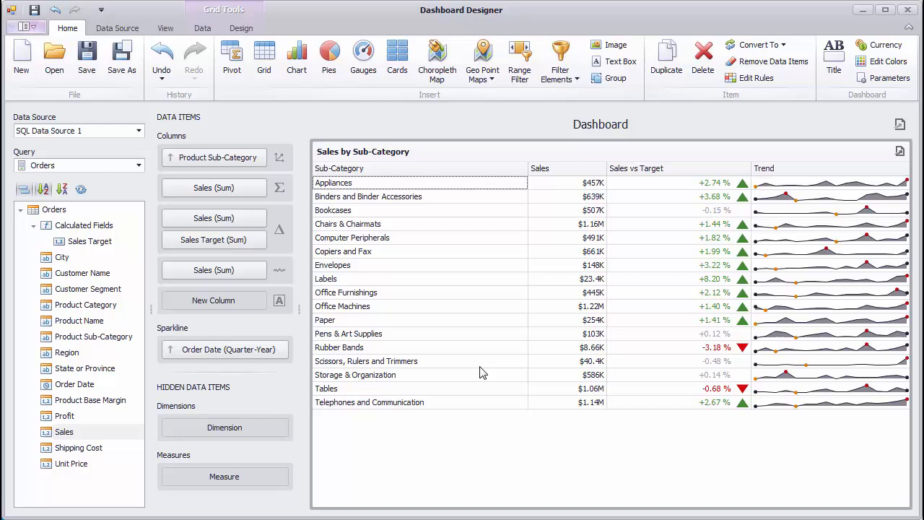
- Try a filter on Product Sub-Category begins-with text and apply it to the grid
right_click(482, 373)
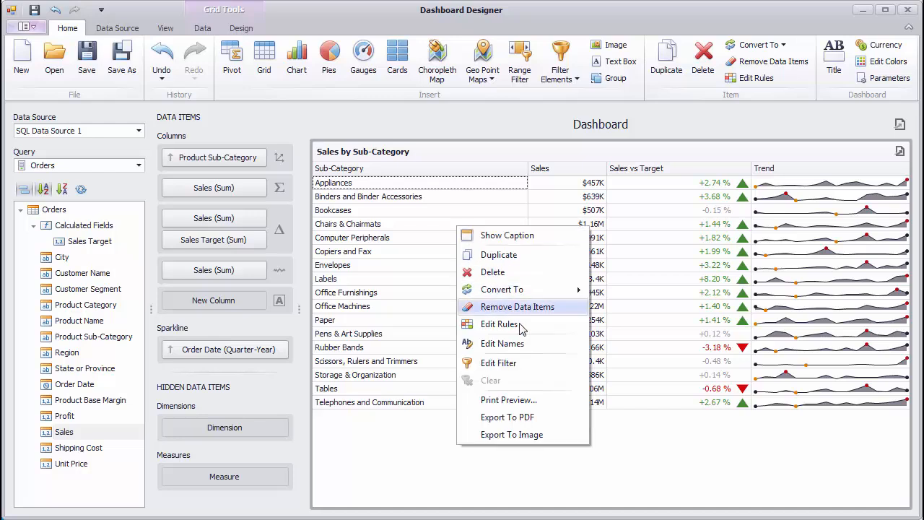
left_click(498, 362)
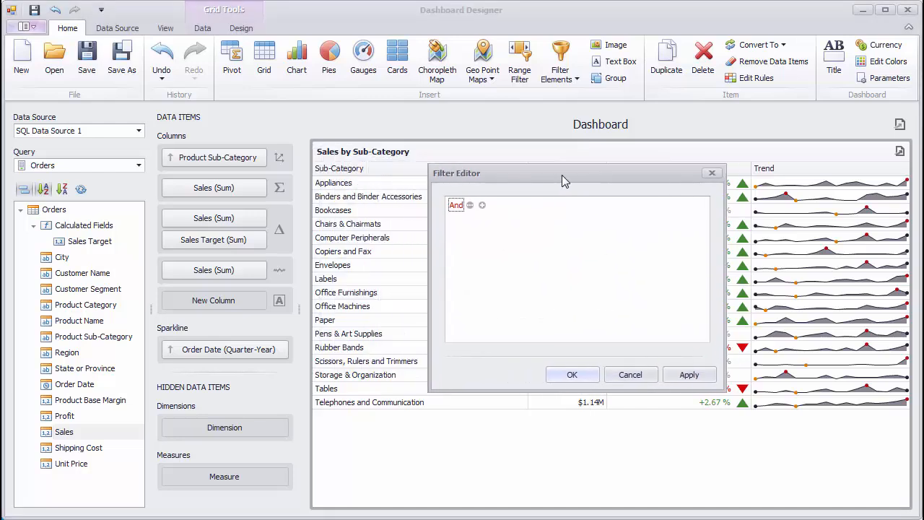
left_click(482, 205)
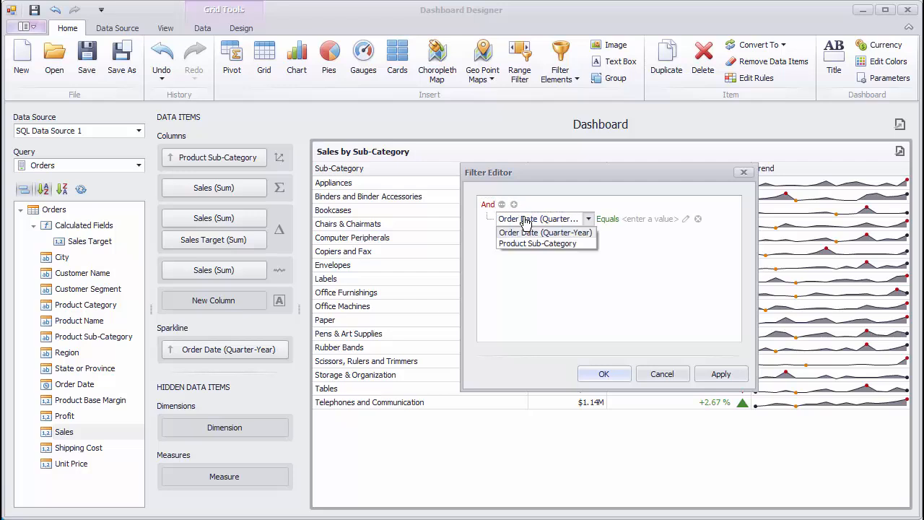
left_click(537, 242)
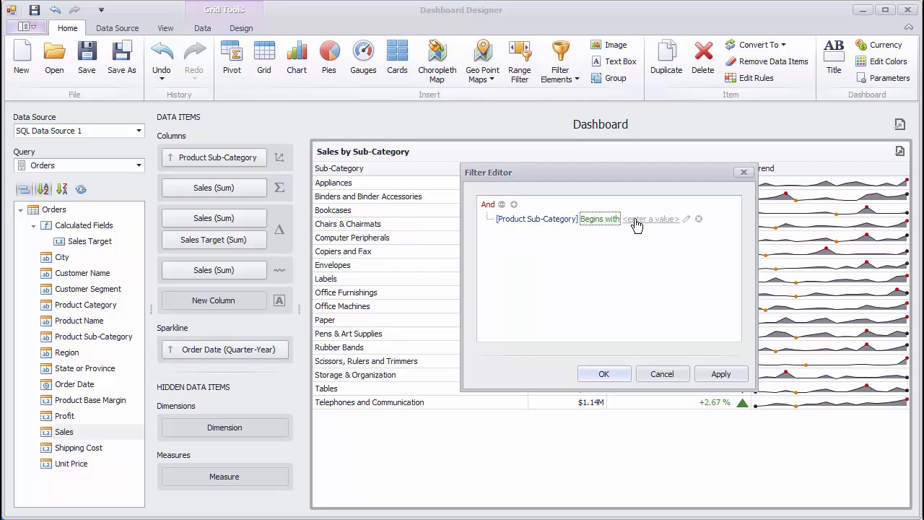
left_click(653, 219)
type("Off")
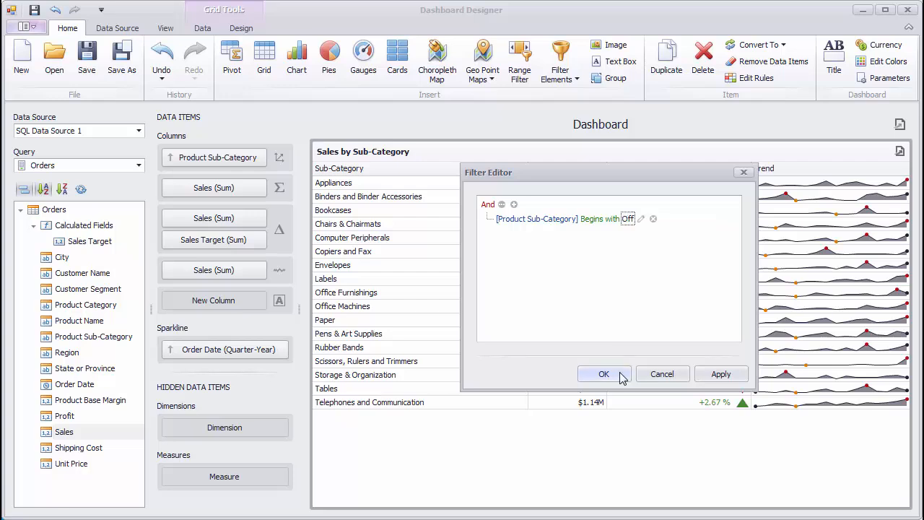
left_click(603, 374)
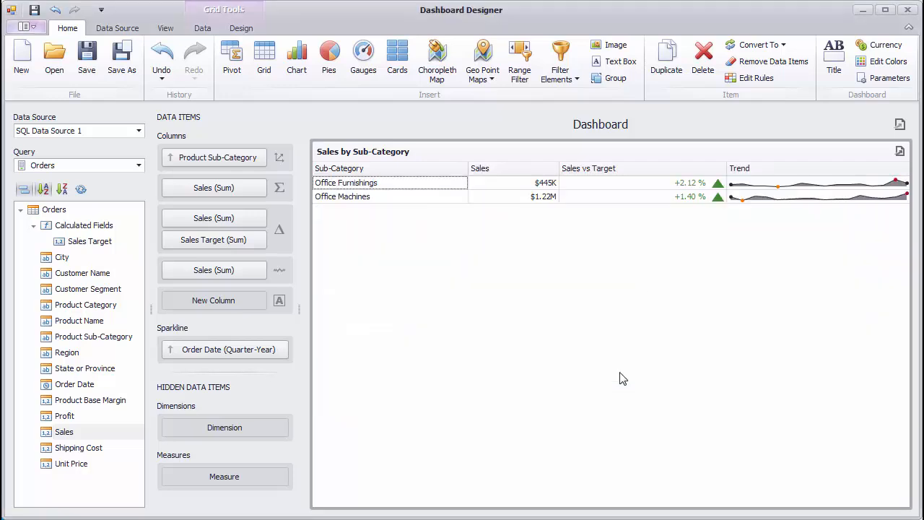
- Replace it with a filter [Product Category] Equals 'Technology'
right_click(624, 378)
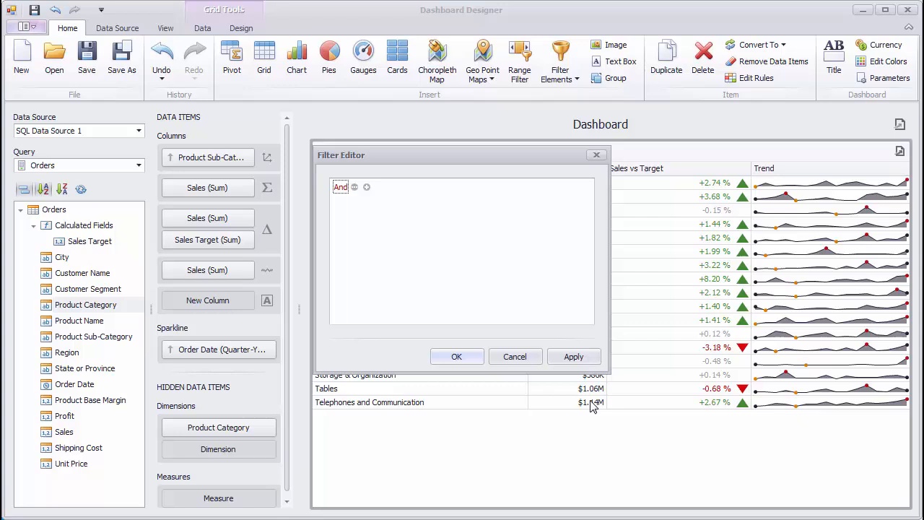
left_click(366, 187)
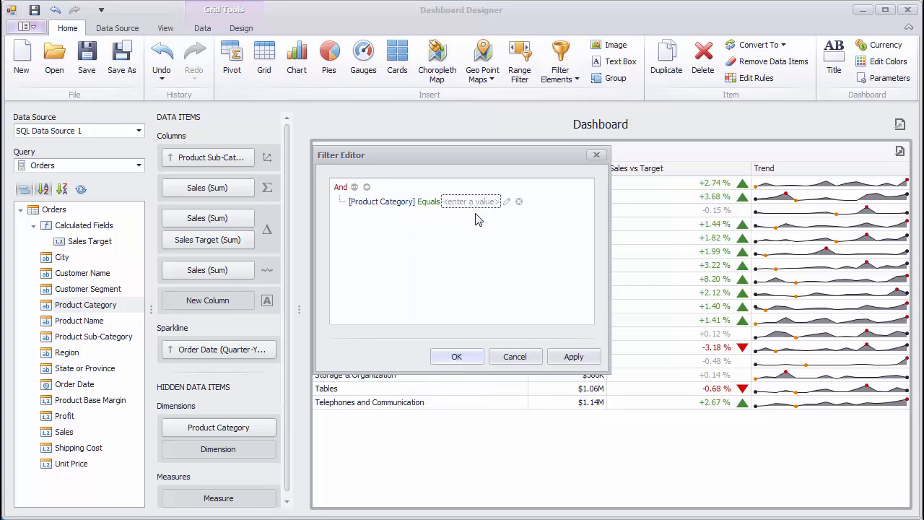
type("Technology")
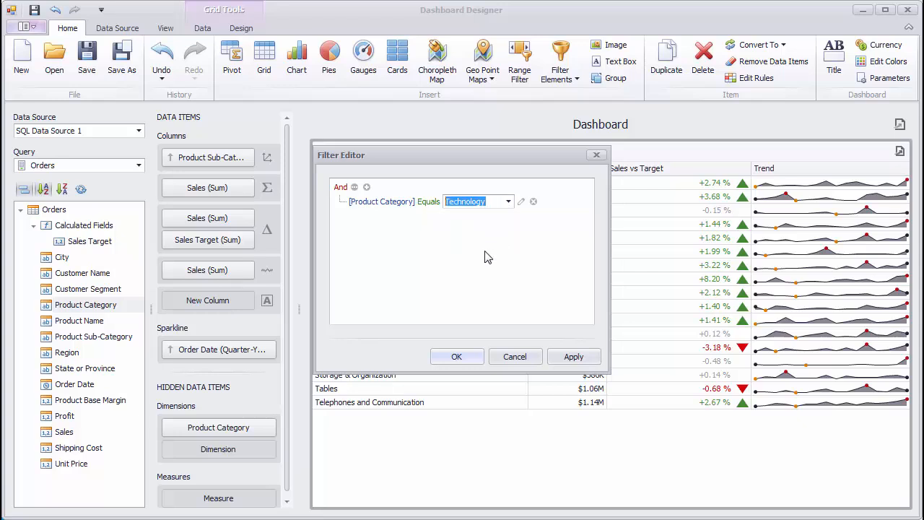
left_click(456, 356)
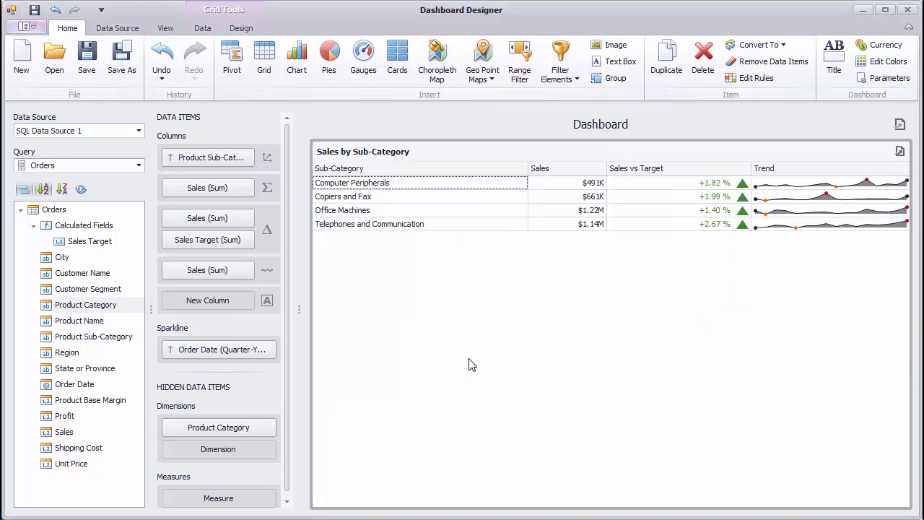
- Clear the Technology filter and sort sub-categories by descending sales
right_click(472, 364)
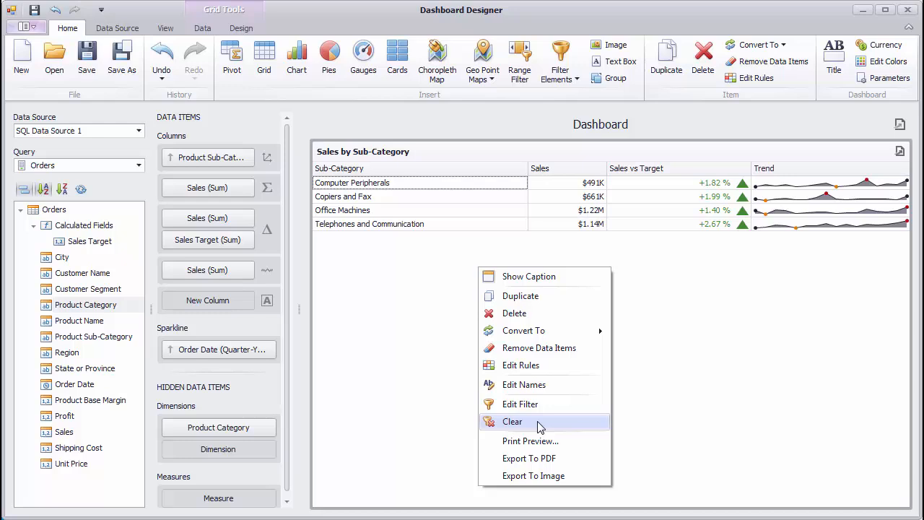
left_click(511, 421)
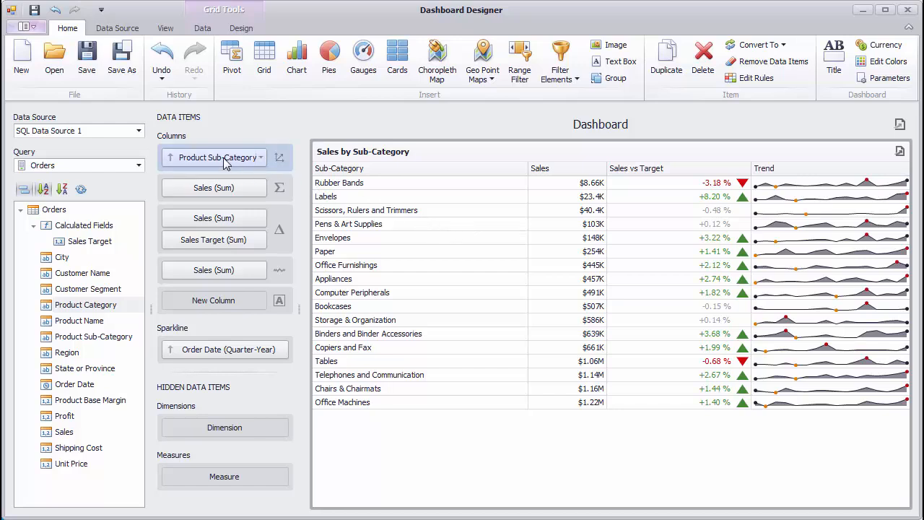
left_click(213, 156)
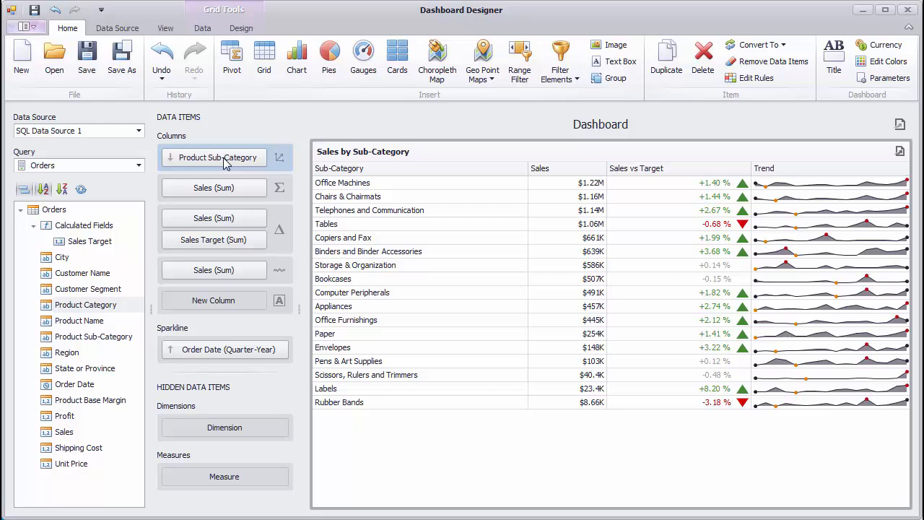
left_click(280, 188)
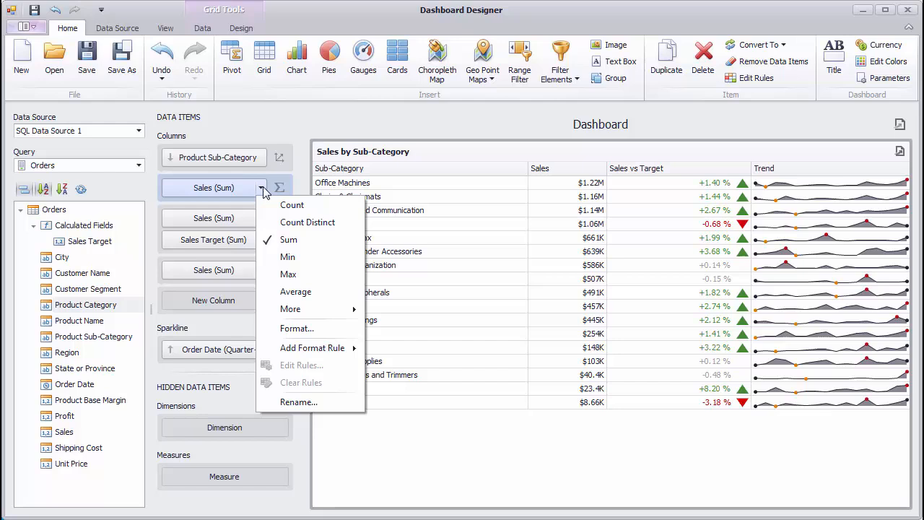
mouse_move(297, 328)
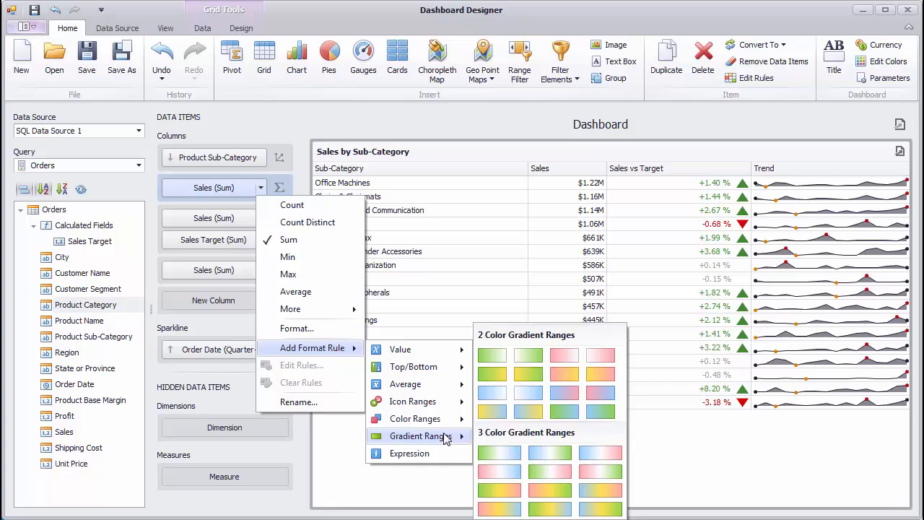
mouse_move(528, 393)
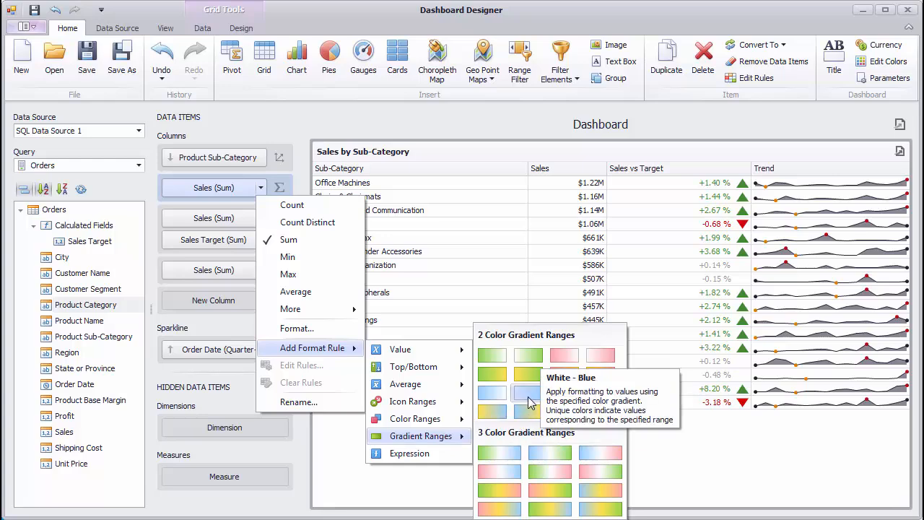
- Apply a White - Blue Gradient Ranges format rule to the Sales column
left_click(528, 392)
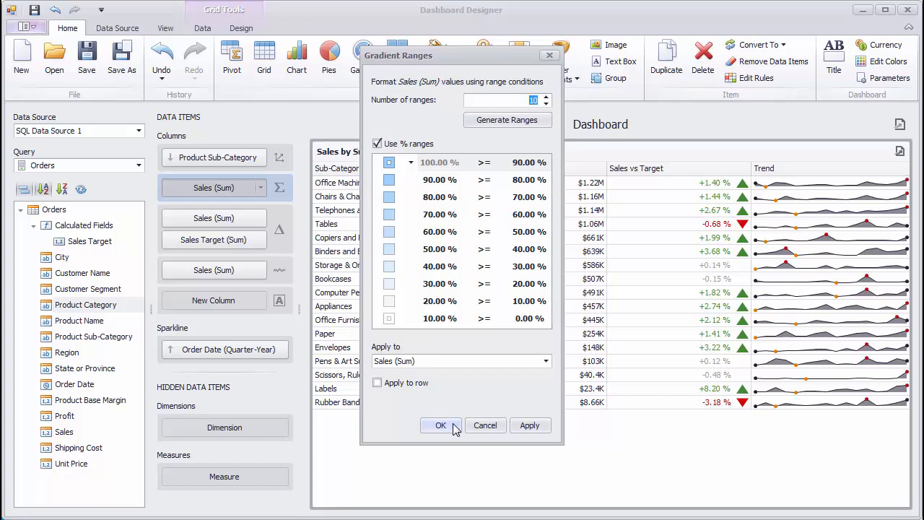
left_click(441, 424)
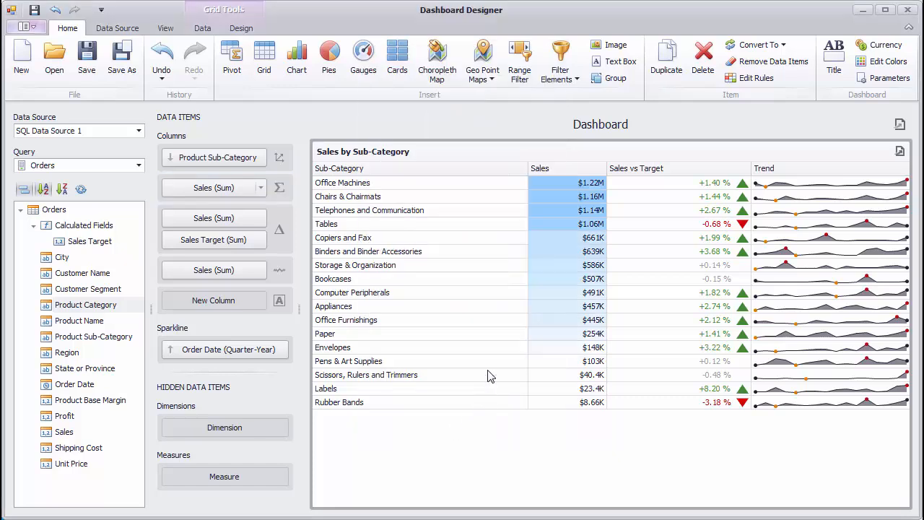
mouse_move(563, 401)
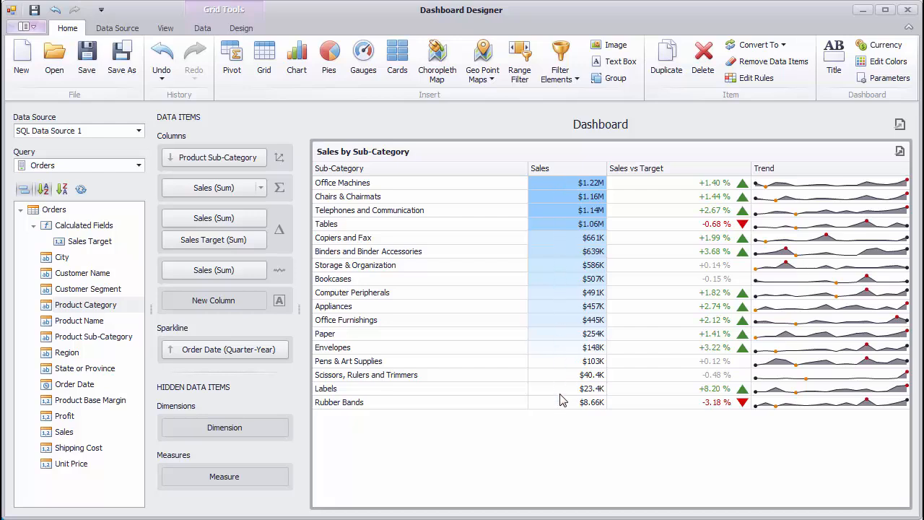
mouse_move(555, 423)
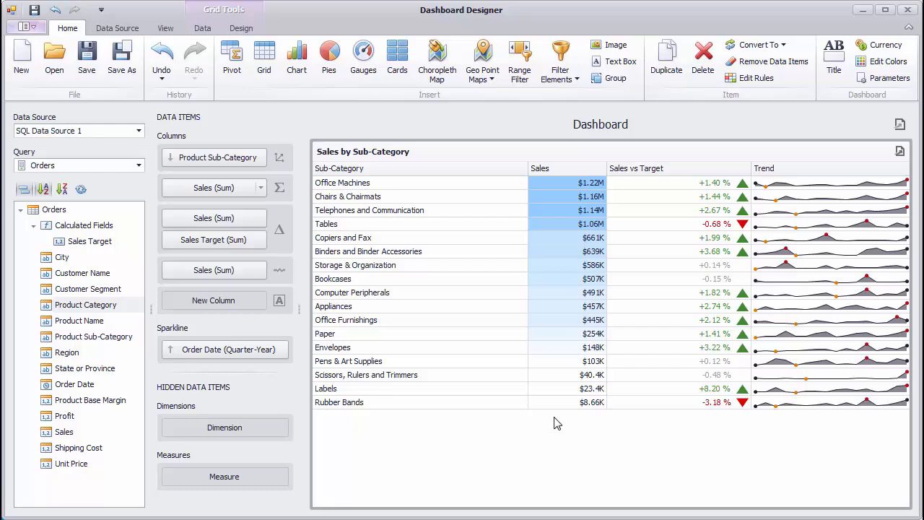
mouse_move(496, 376)
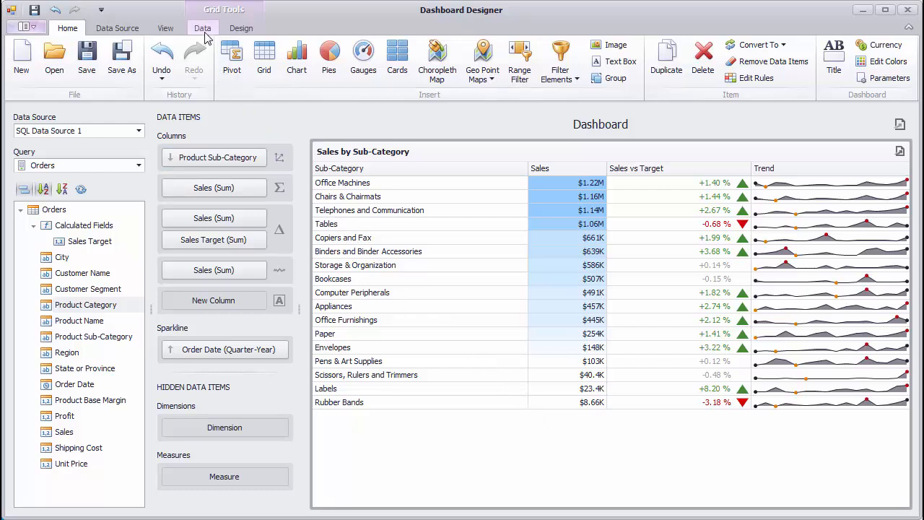
left_click(202, 28)
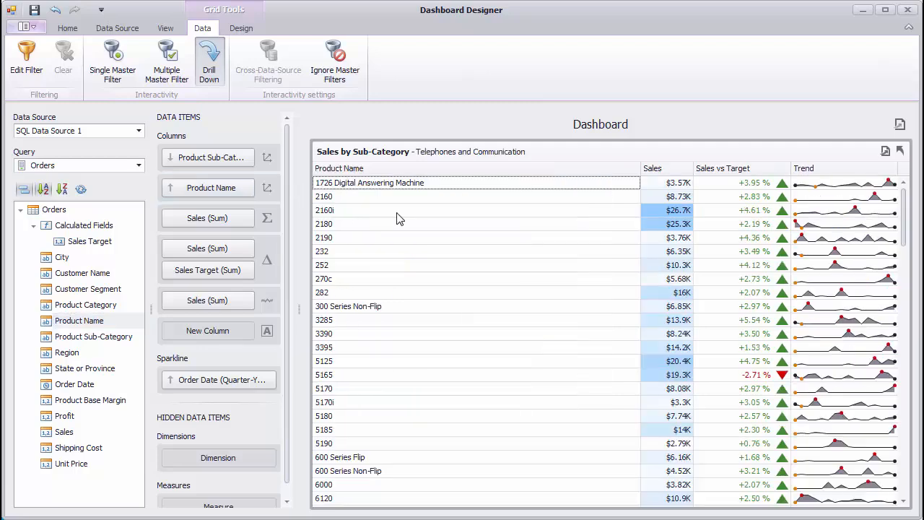
mouse_move(287, 200)
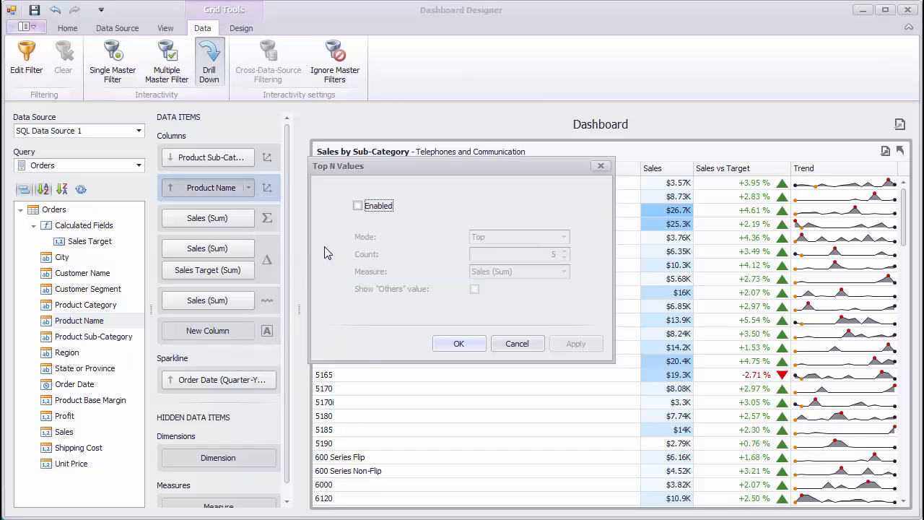
left_click(357, 205)
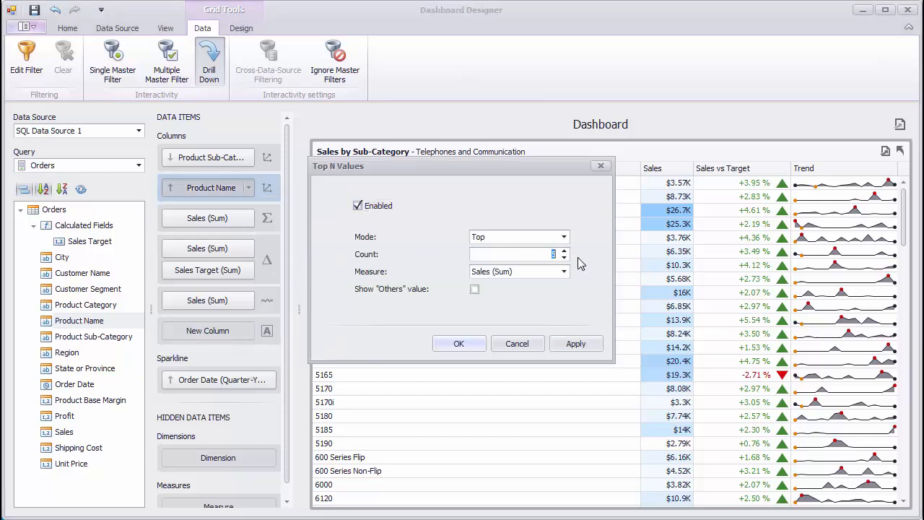
left_click(459, 344)
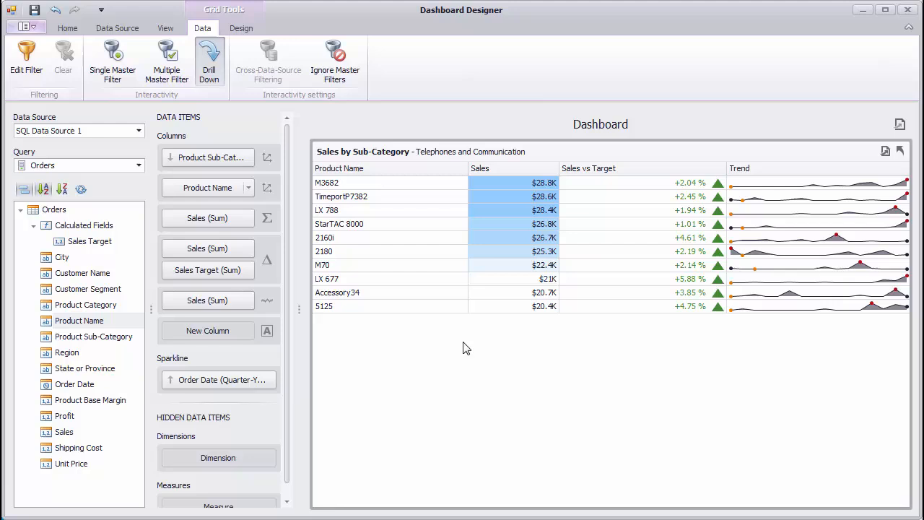
mouse_move(502, 320)
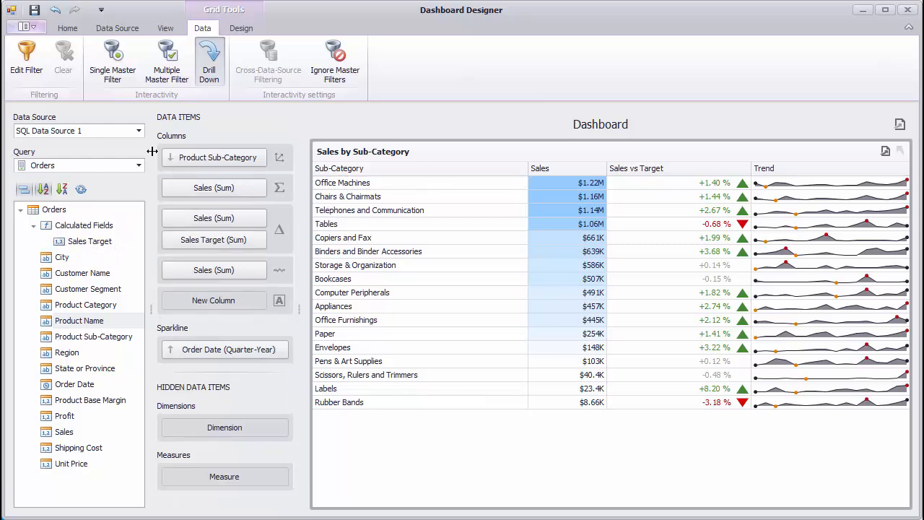
mouse_move(209, 60)
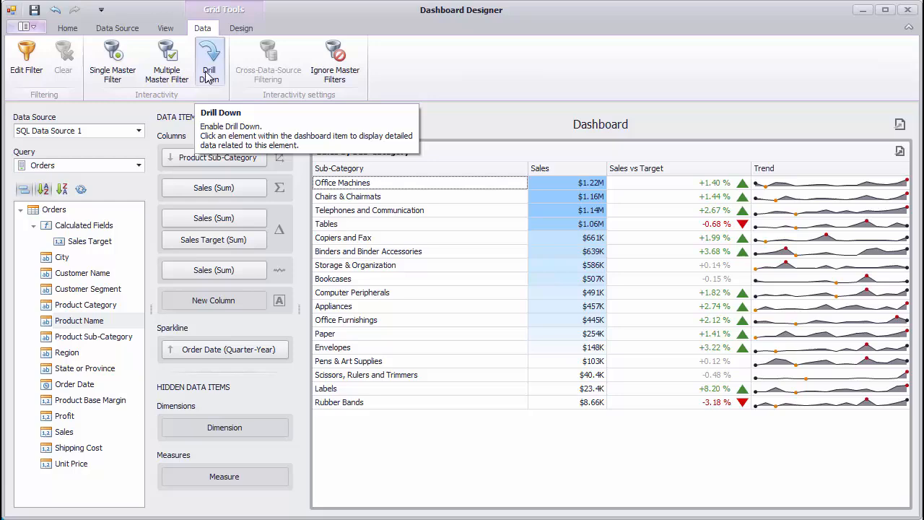
left_click(66, 28)
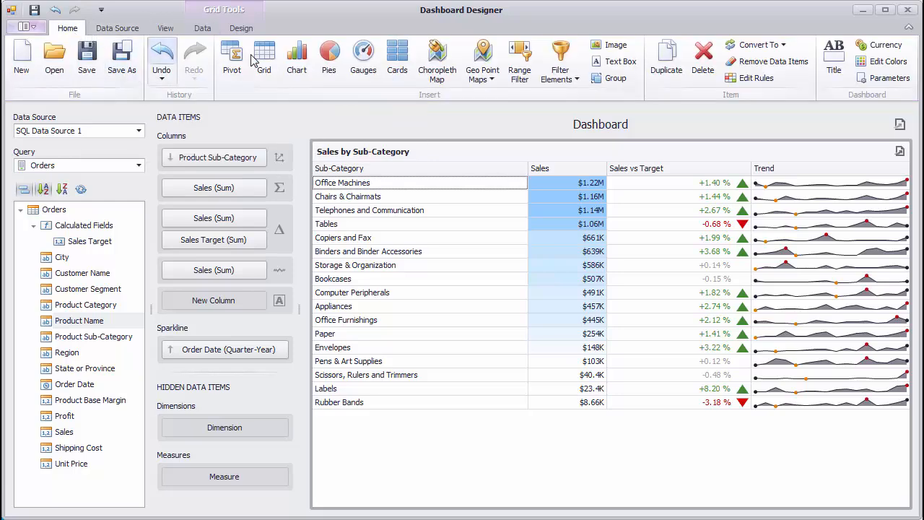
- Add a Chart item beside the grid with Sales as its values
left_click(296, 58)
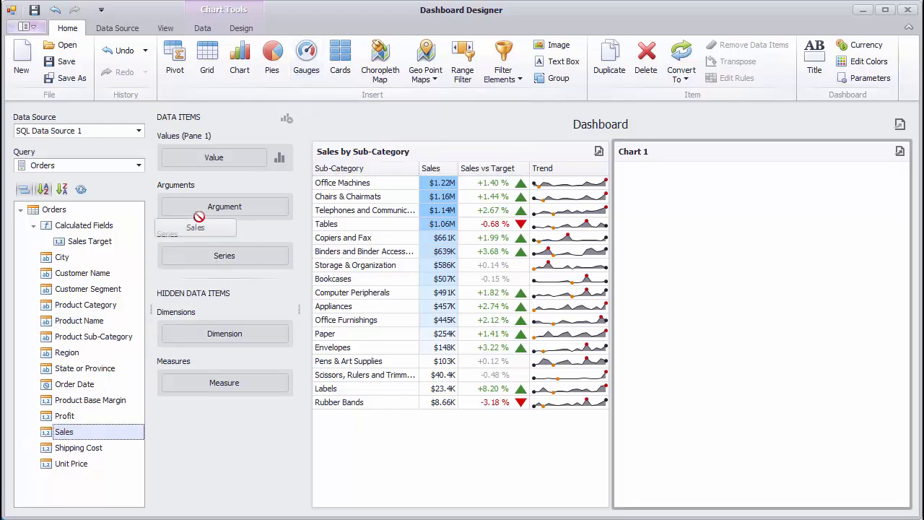
left_click_drag(64, 430, 213, 158)
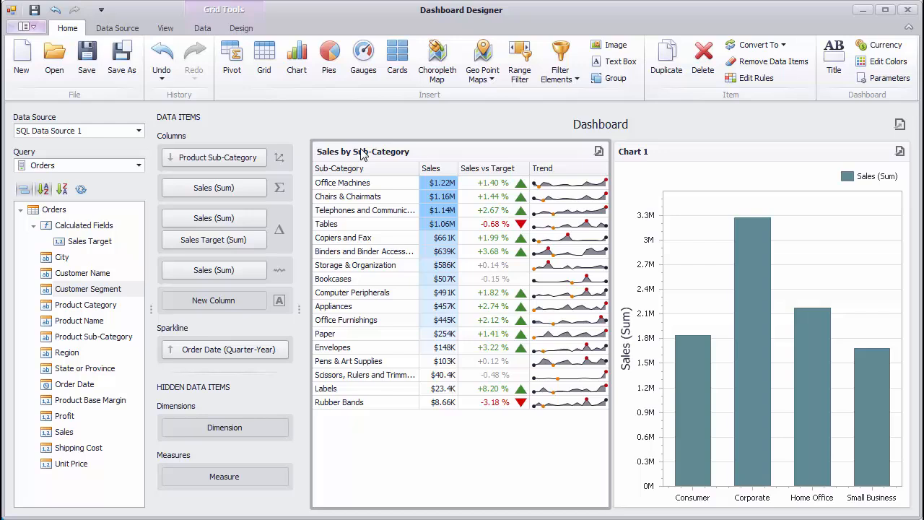
mouse_move(363, 157)
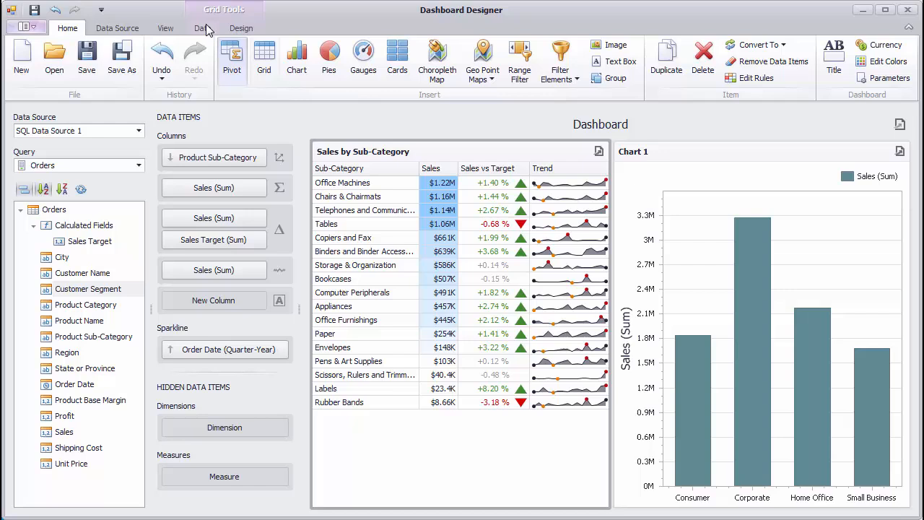
left_click(202, 27)
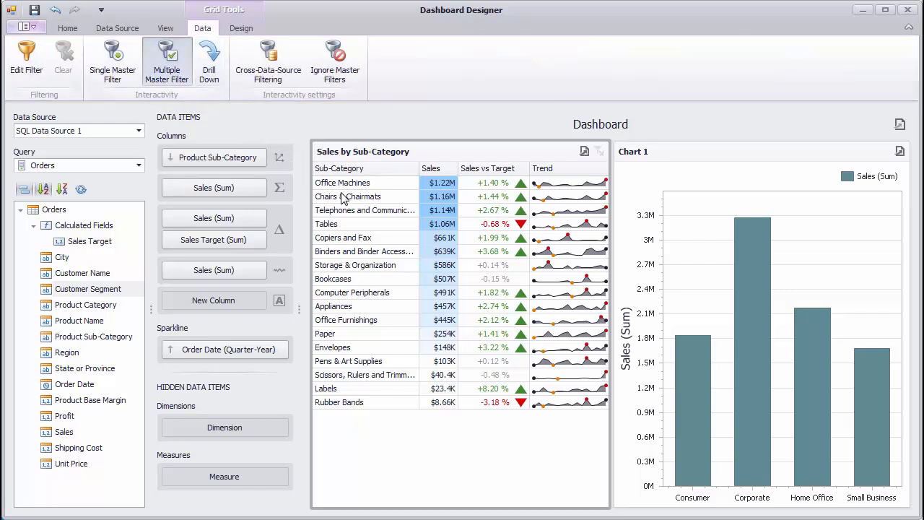
left_click(347, 196)
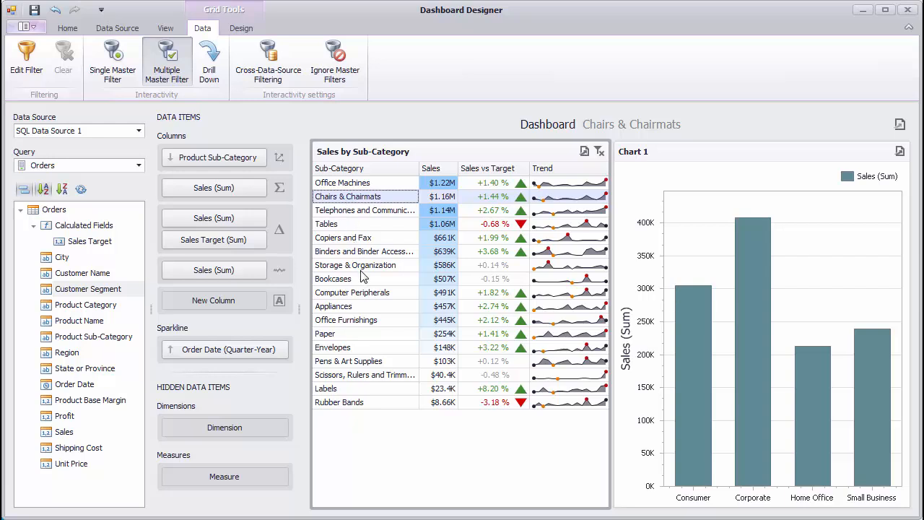
left_click(355, 266)
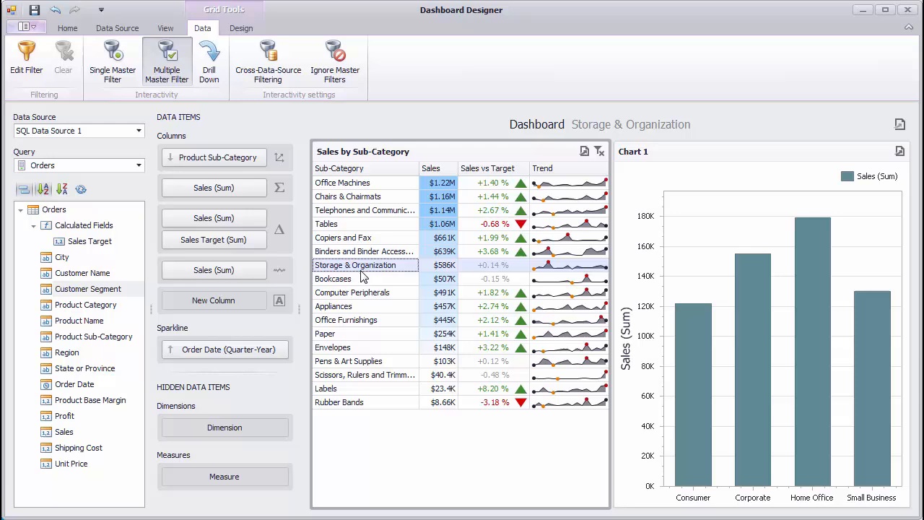
left_click(346, 320)
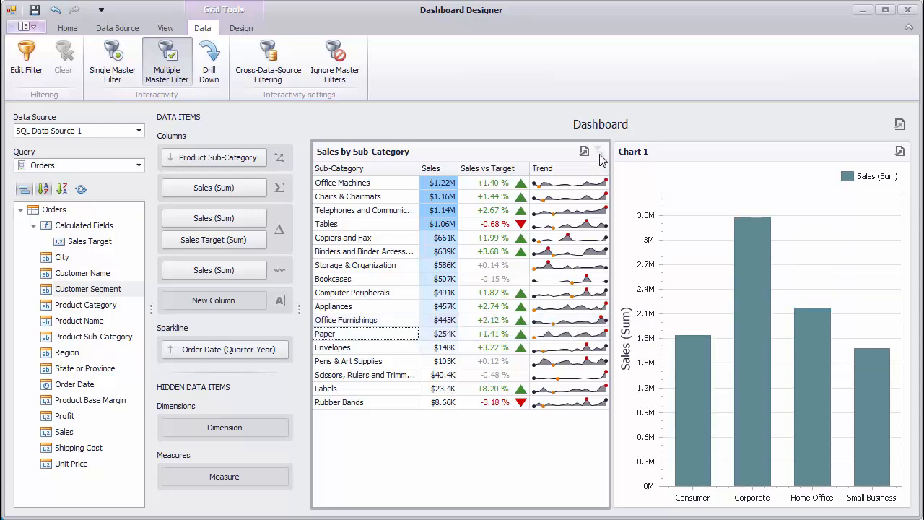
mouse_move(335, 59)
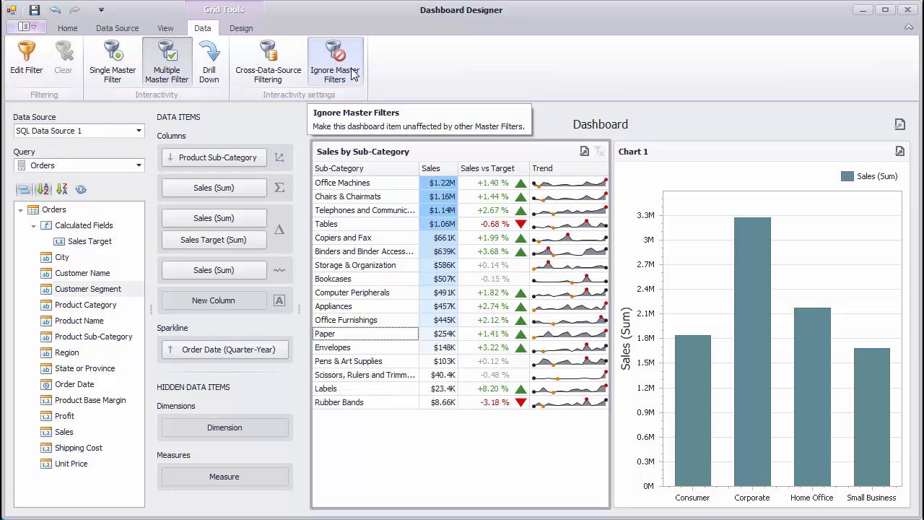
mouse_move(269, 65)
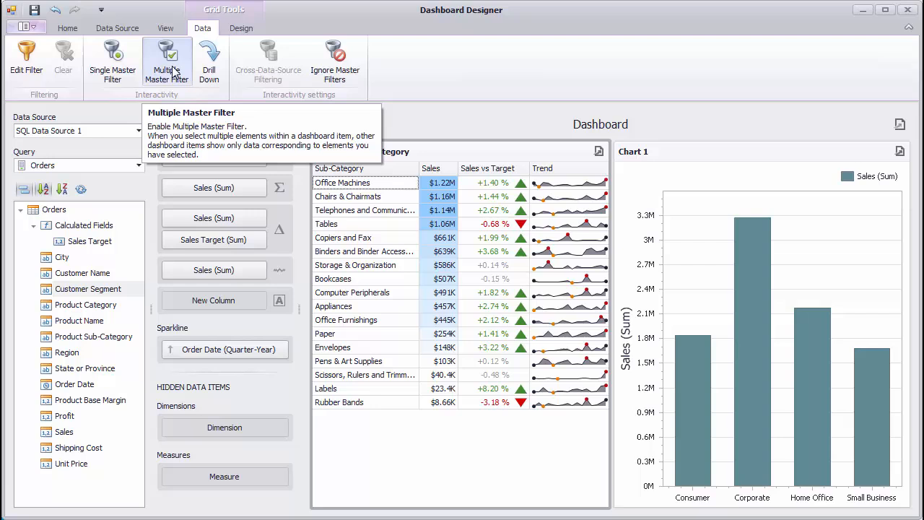
- On the Design ribbon, hide the grid's horizontal row lines
left_click(241, 28)
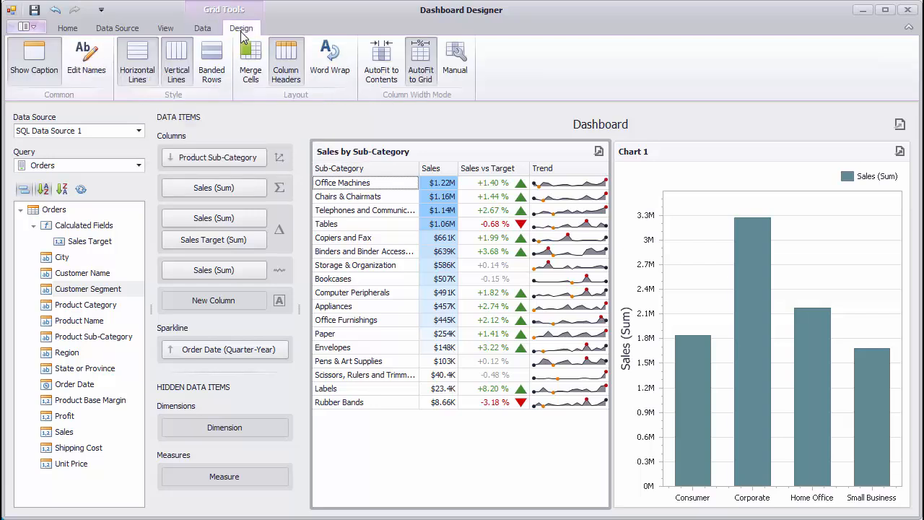
mouse_move(137, 61)
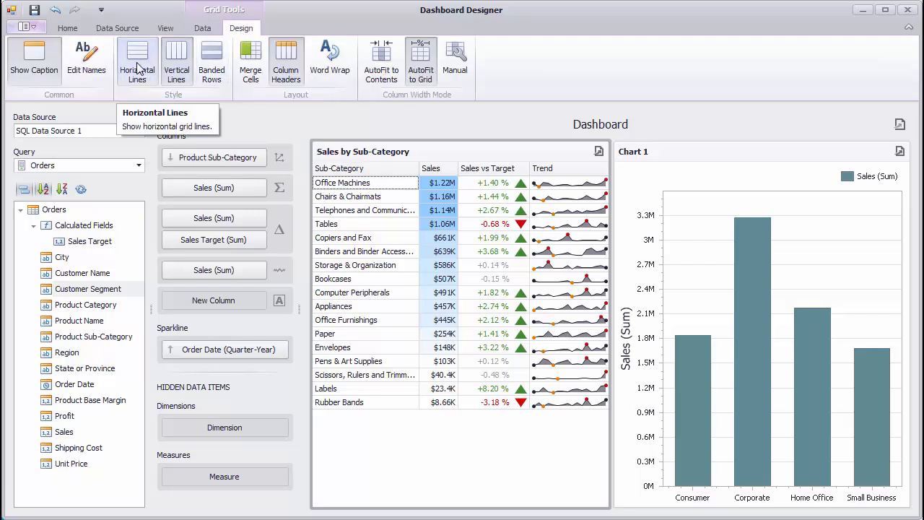
mouse_move(152, 69)
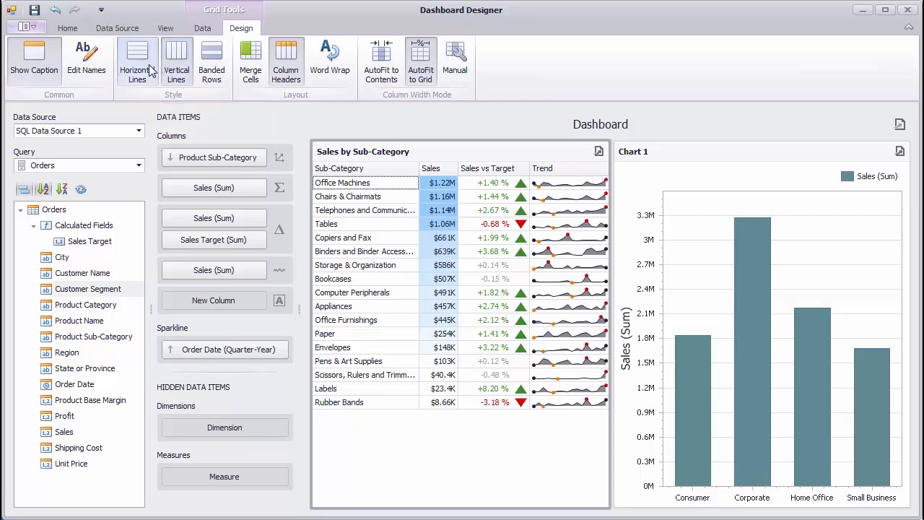
left_click(211, 61)
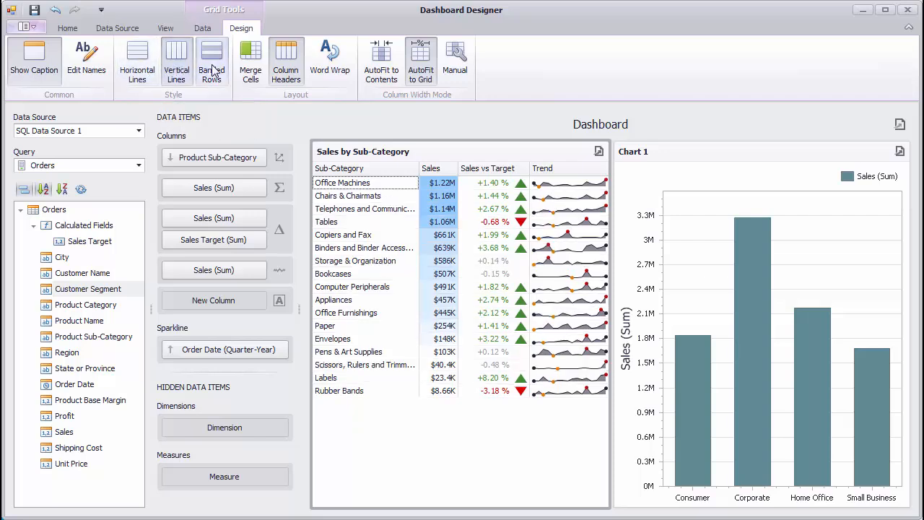
mouse_move(211, 60)
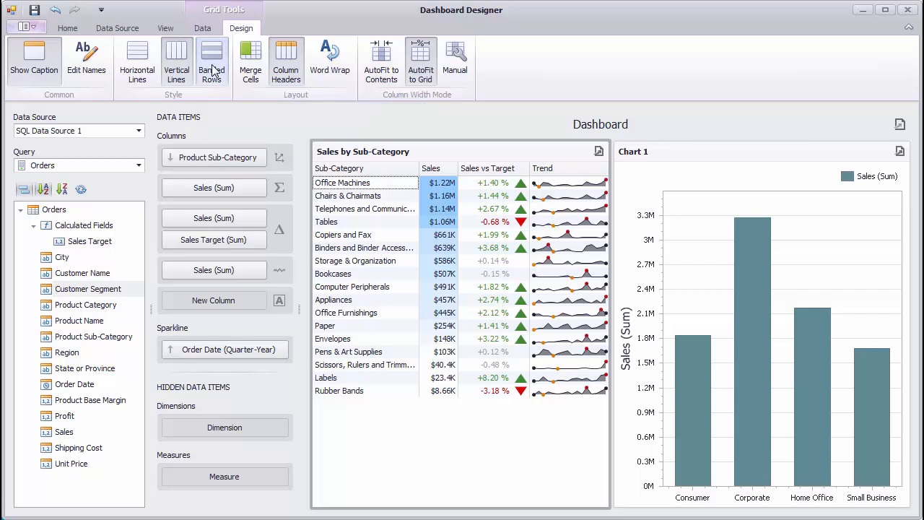
mouse_move(285, 60)
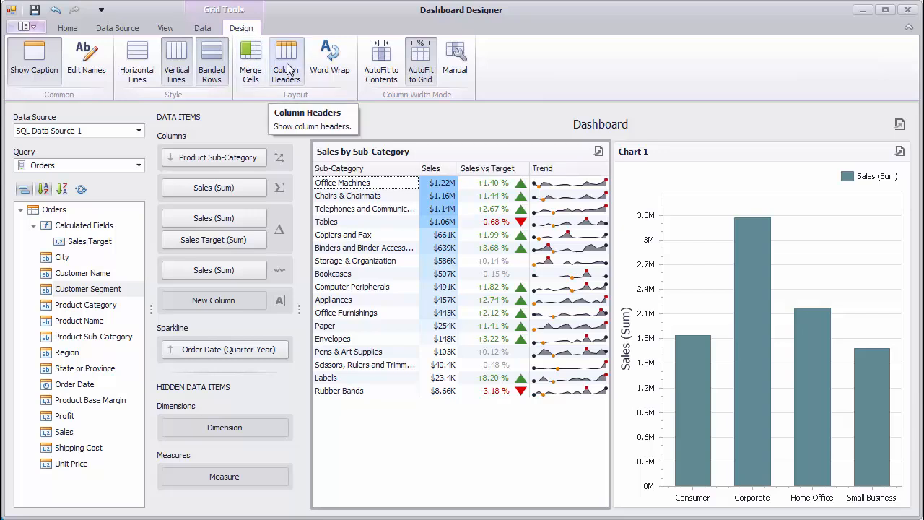
mouse_move(384, 205)
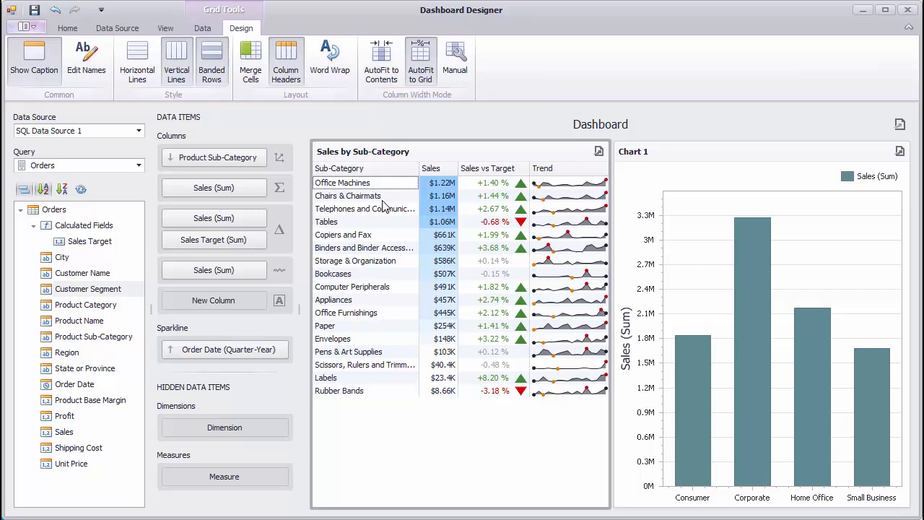
mouse_move(363, 208)
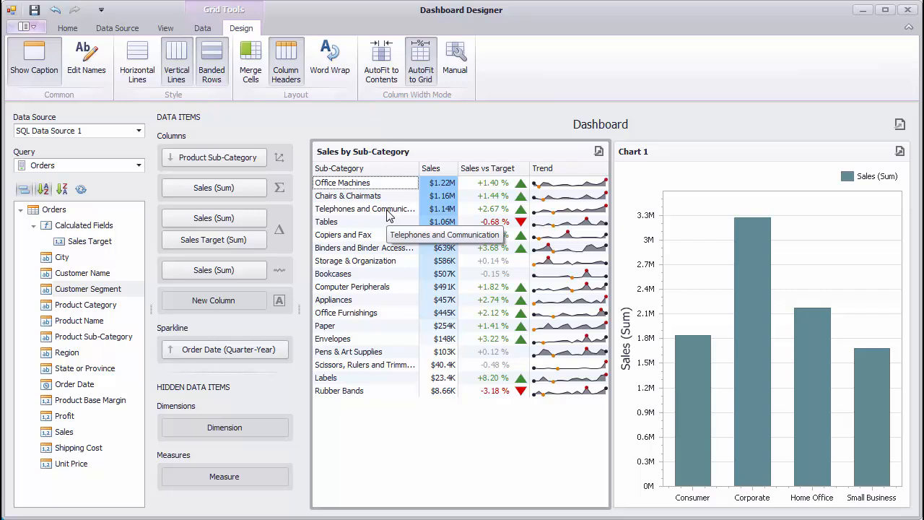
mouse_move(346, 123)
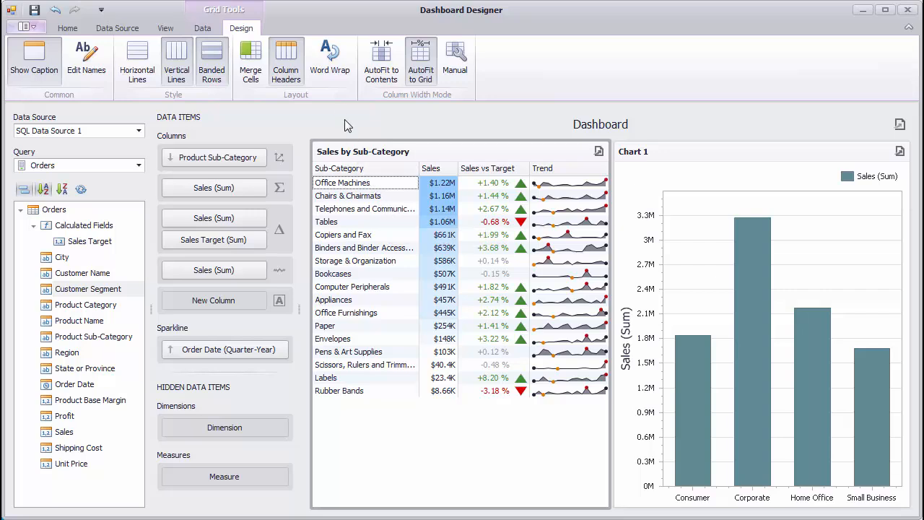
left_click(329, 60)
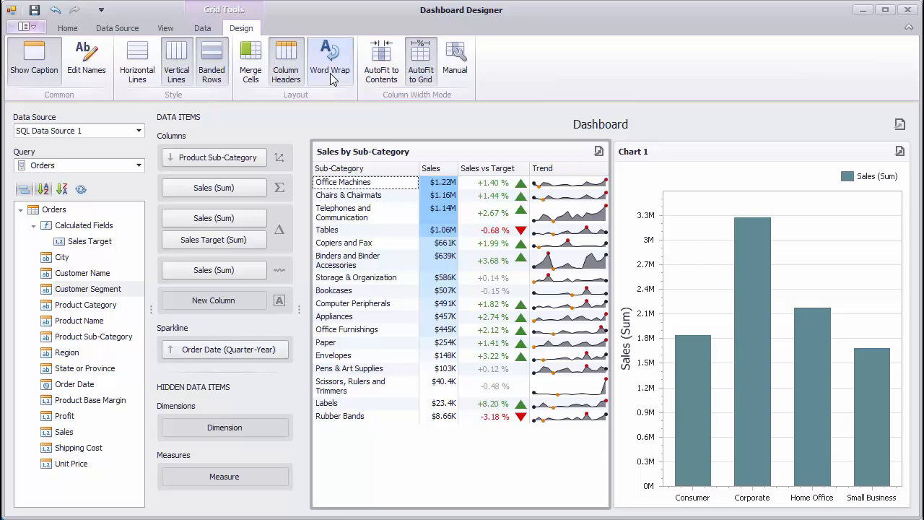
mouse_move(381, 211)
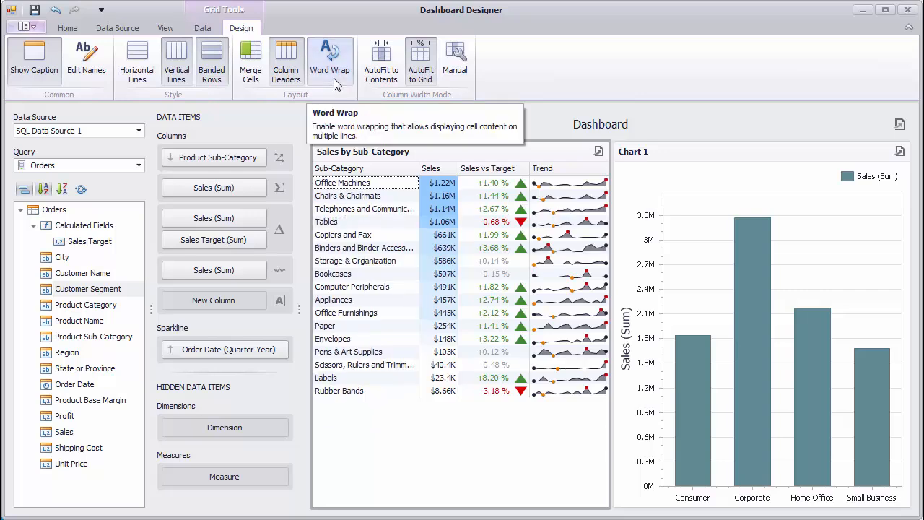
mouse_move(358, 89)
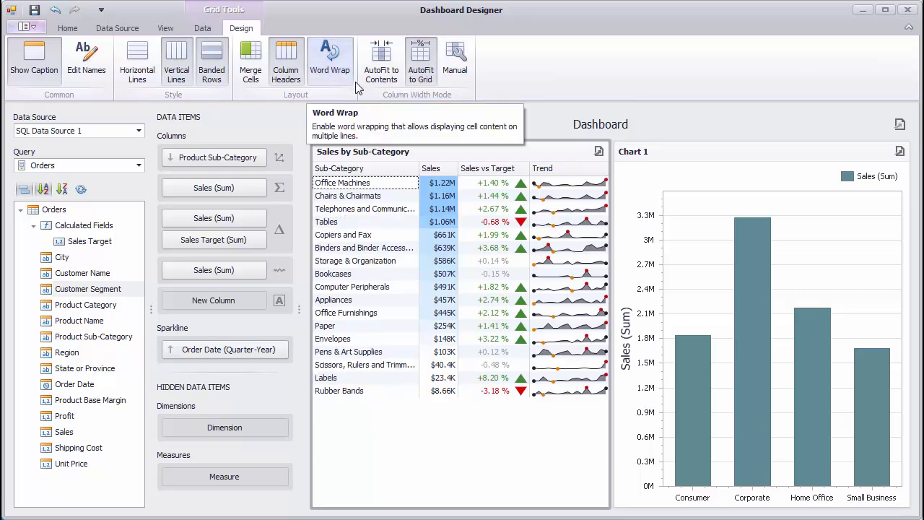
mouse_move(422, 61)
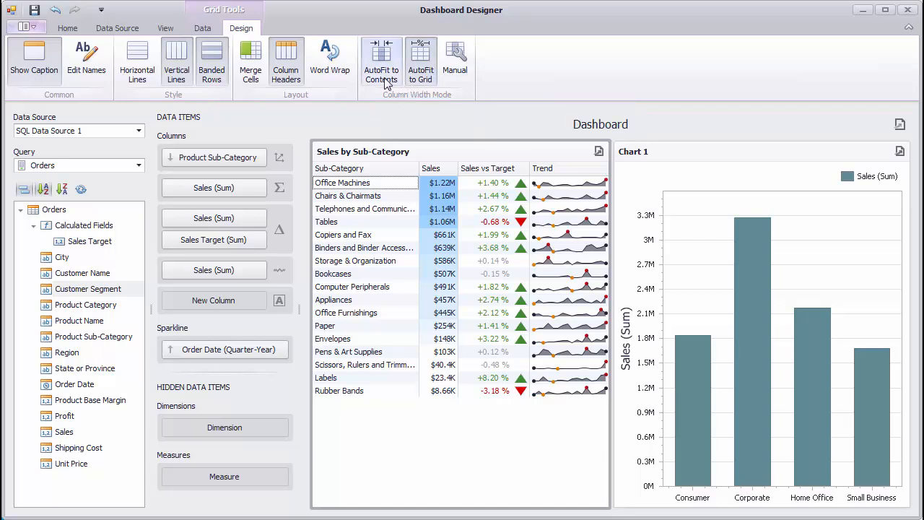
mouse_move(381, 59)
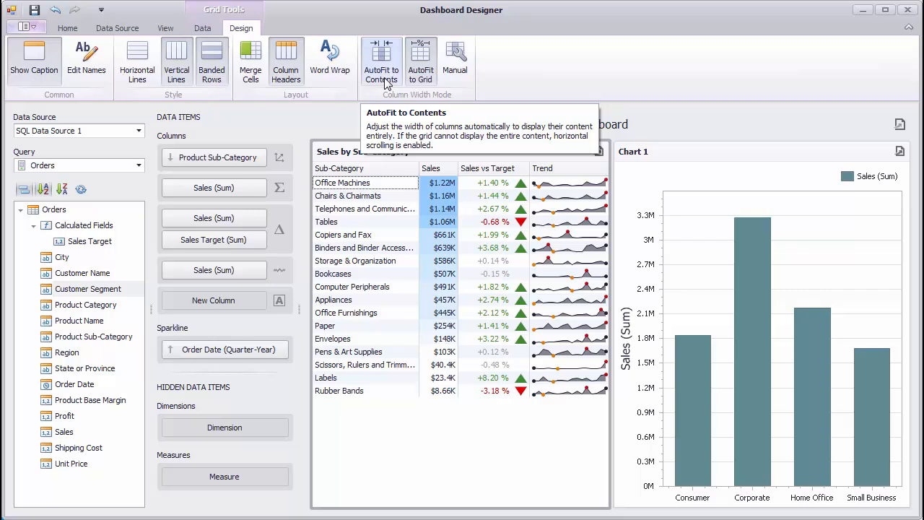
left_click(381, 60)
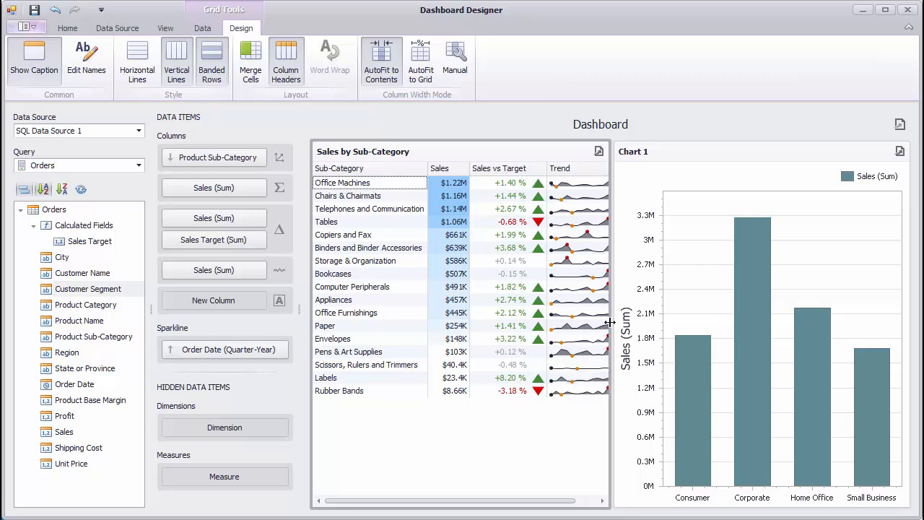
left_click_drag(609, 324, 493, 323)
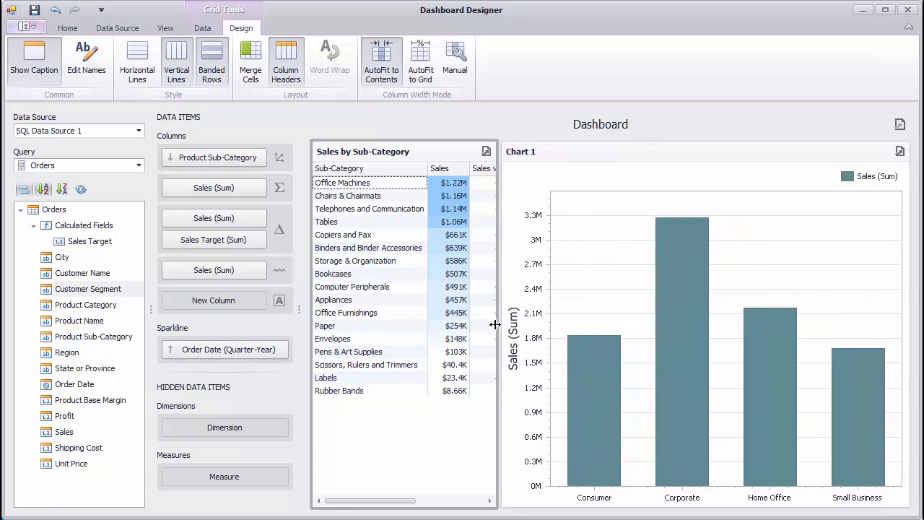
scroll("right", 3)
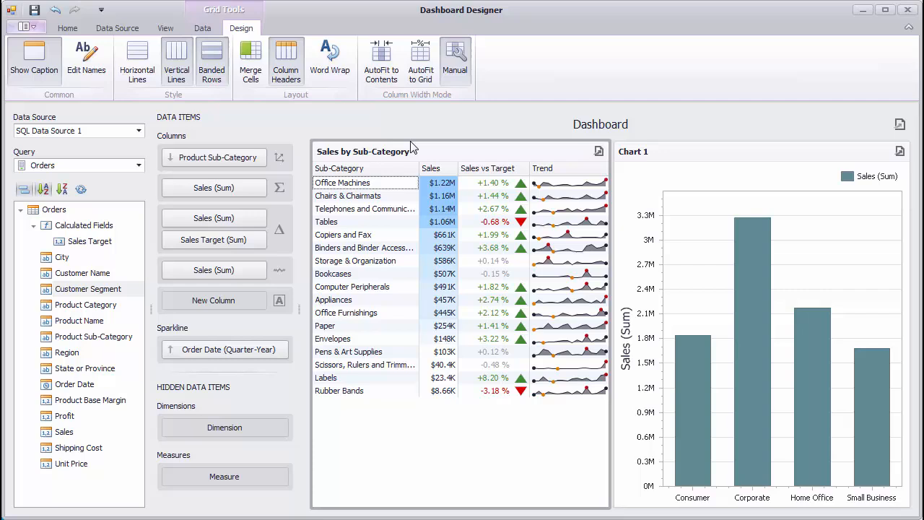
- Fit the Sub-Category column to its content and lock another grid column at a fixed width
right_click(430, 182)
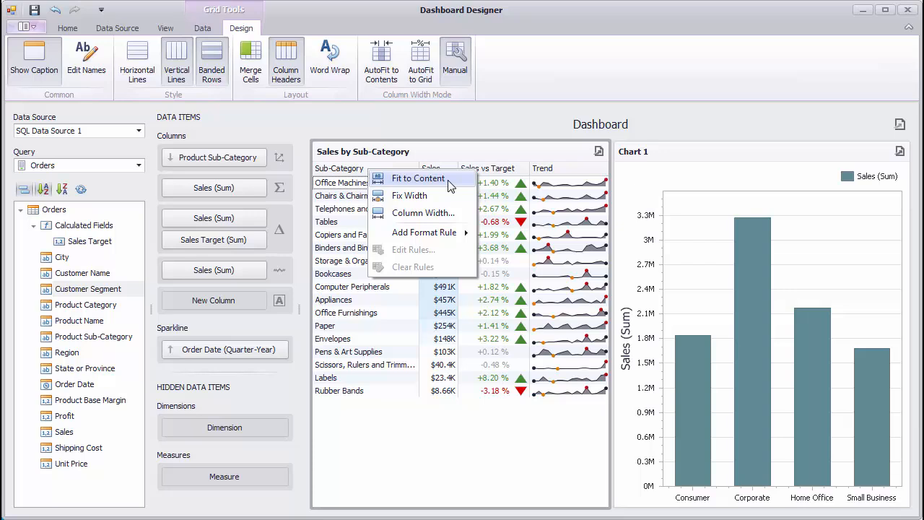
left_click(417, 179)
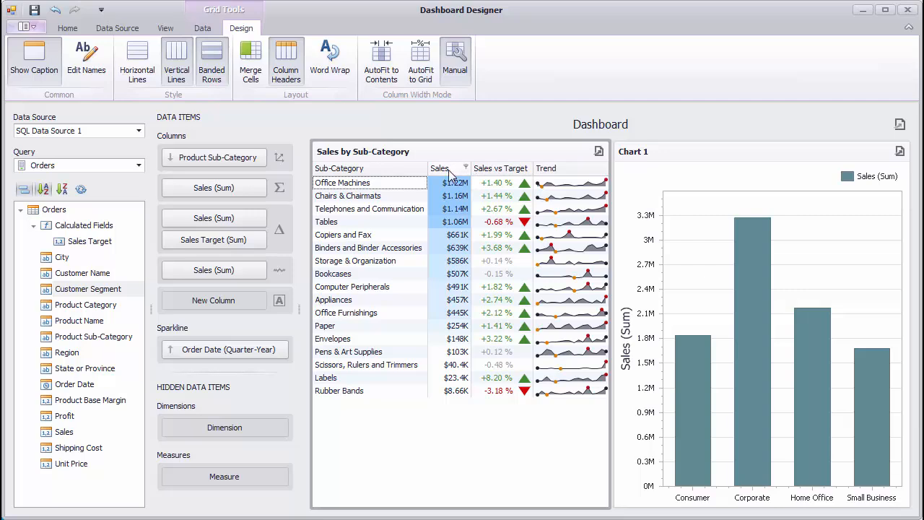
right_click(447, 168)
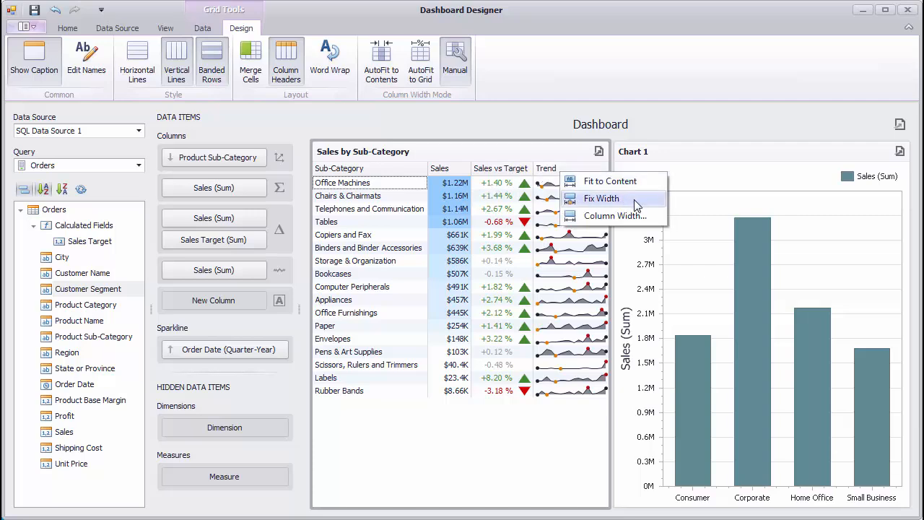
left_click(601, 198)
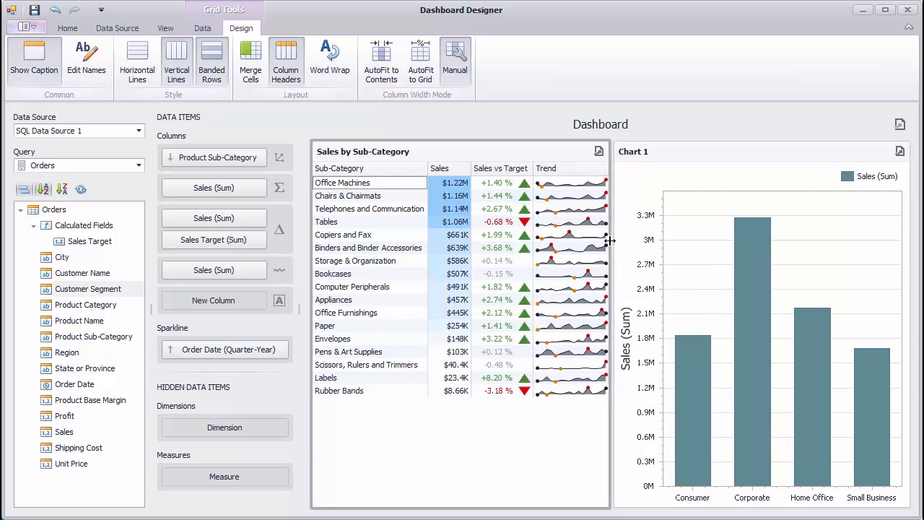
mouse_move(628, 245)
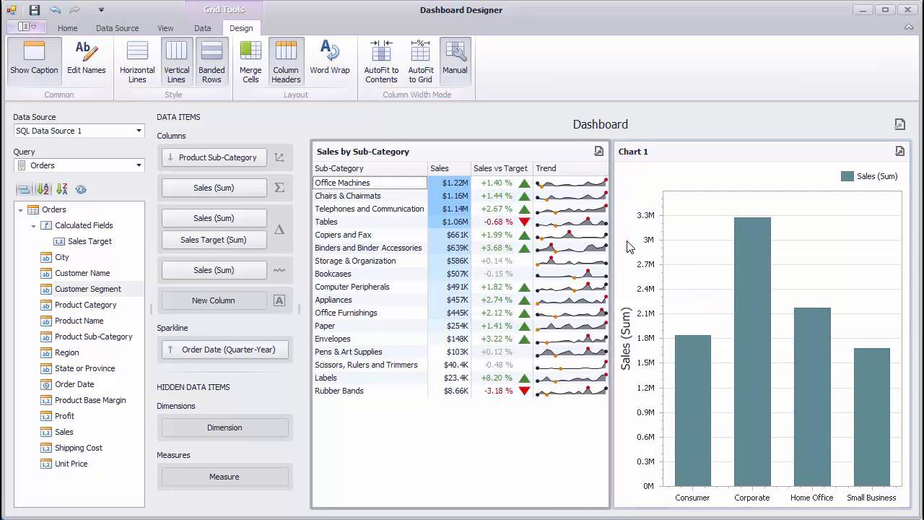